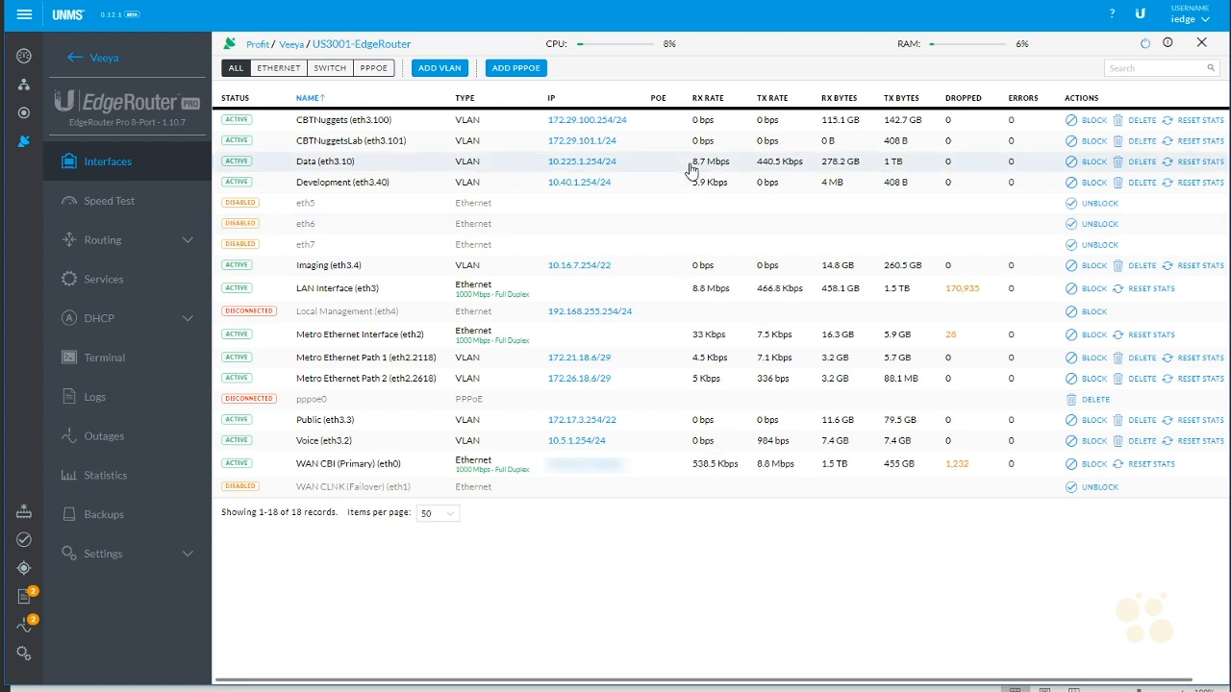
mouse_move(673, 180)
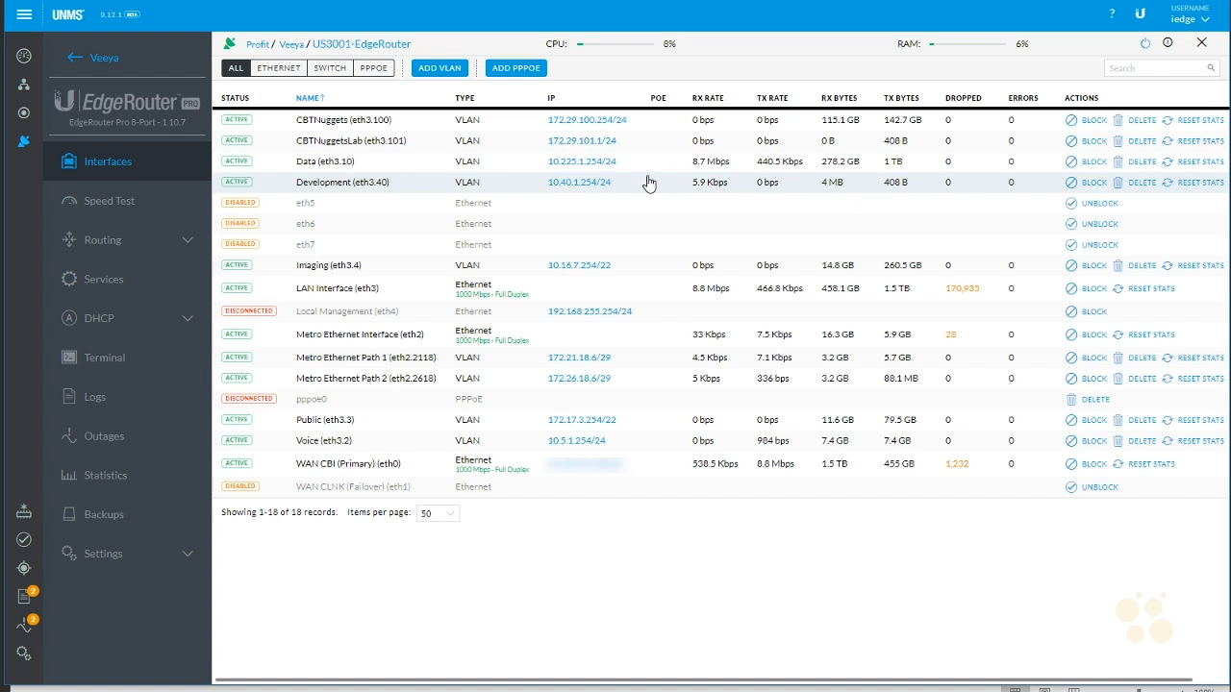
mouse_move(376, 139)
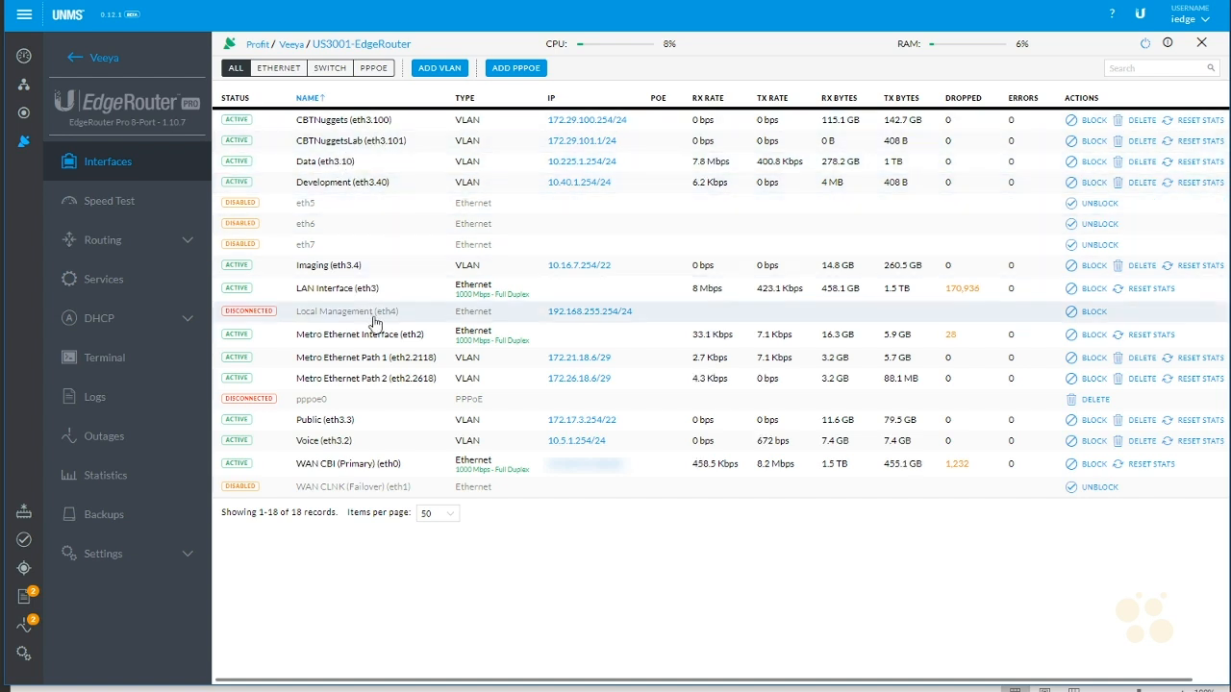
mouse_move(983, 298)
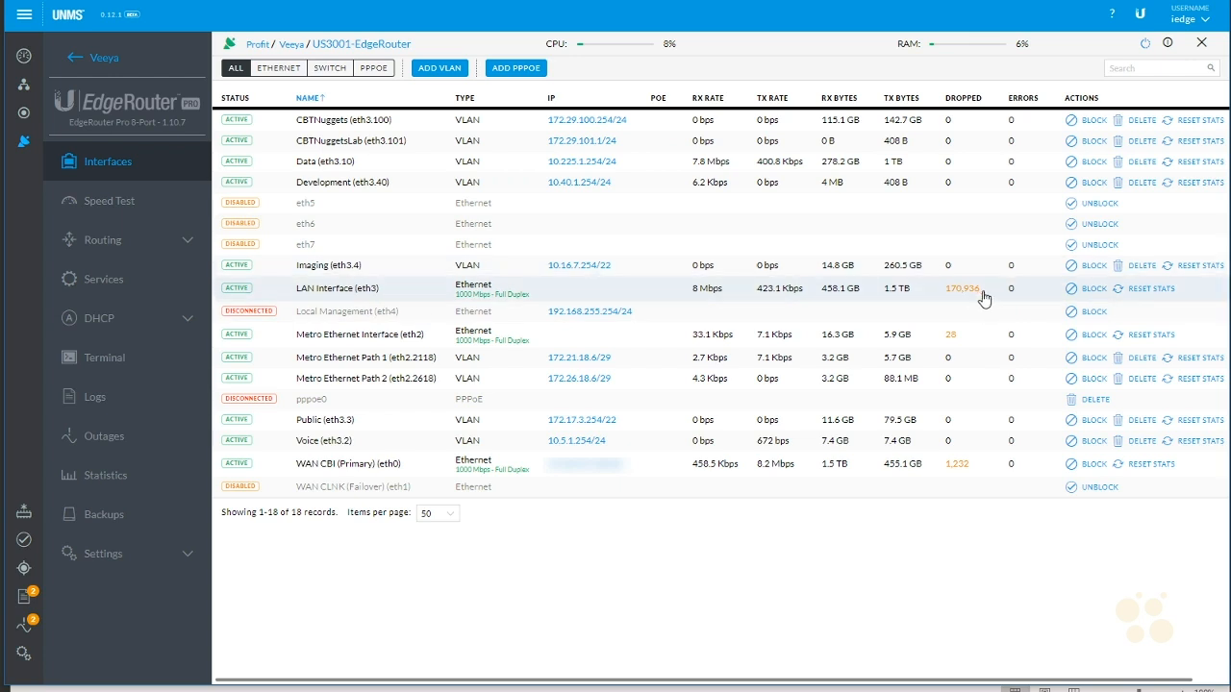
mouse_move(961, 300)
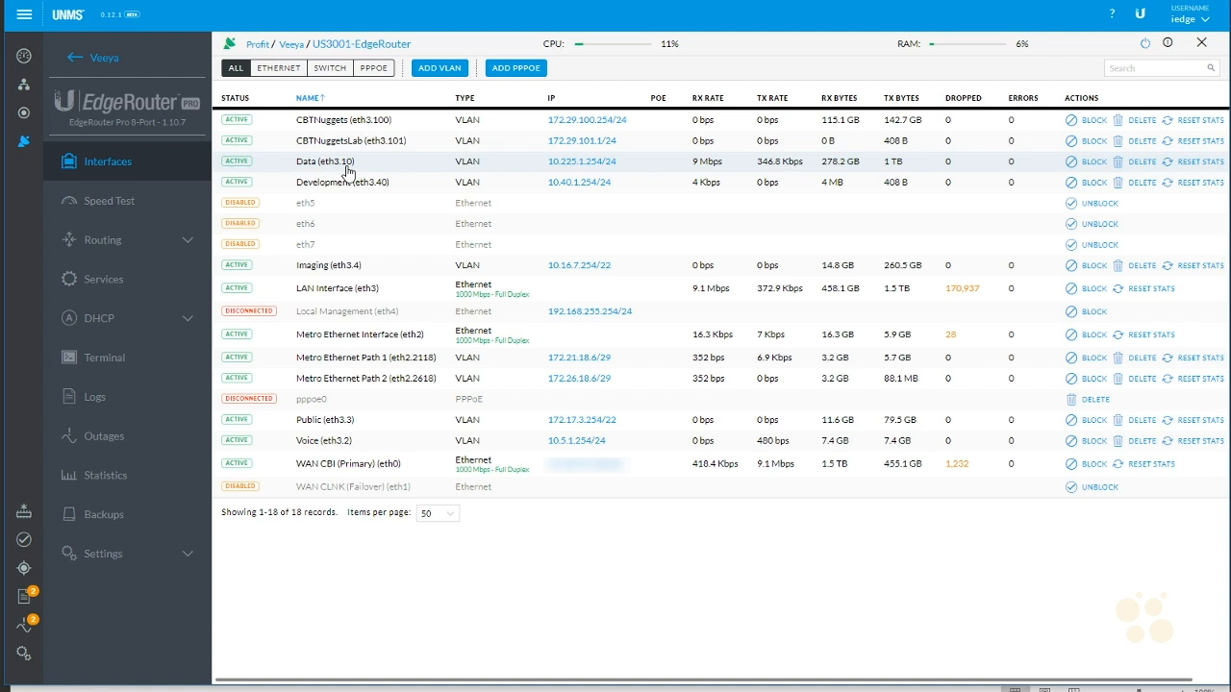
mouse_move(431, 171)
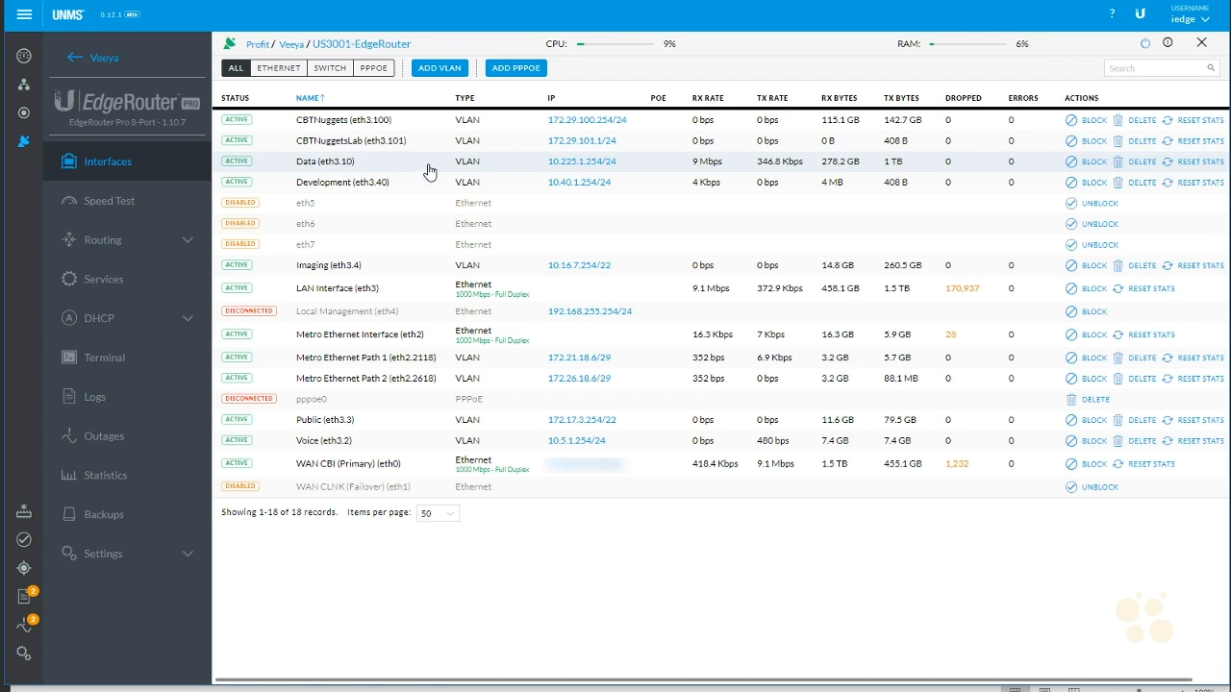
mouse_move(832, 172)
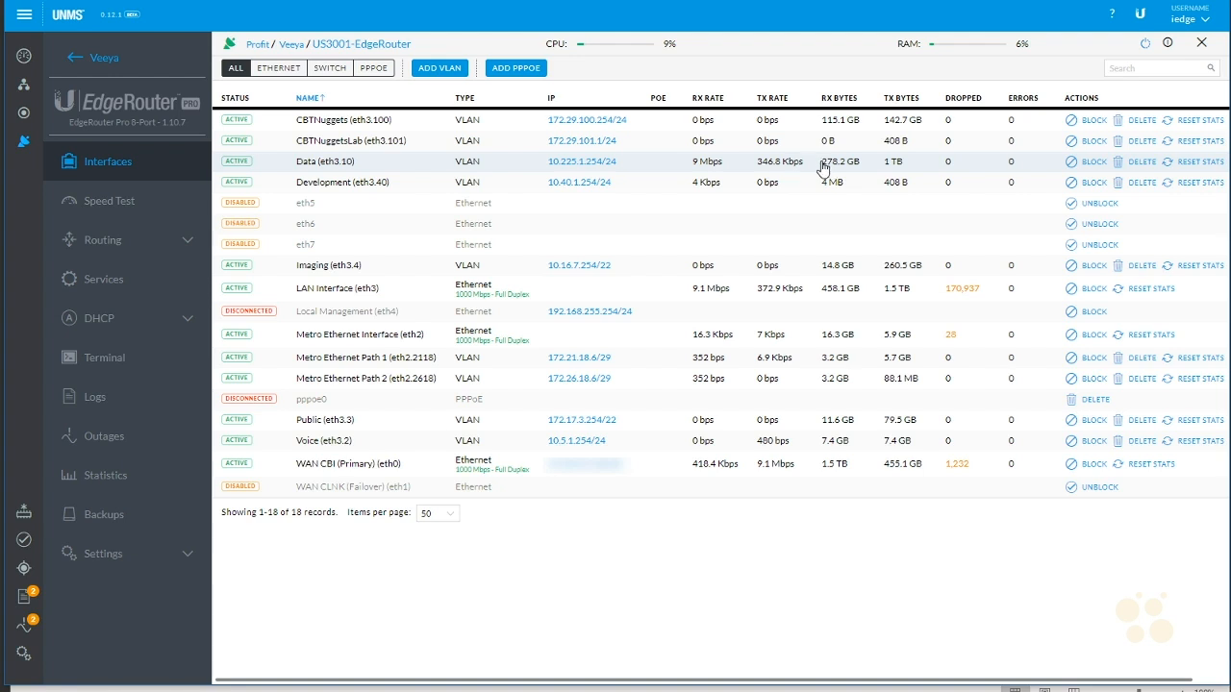
mouse_move(392, 173)
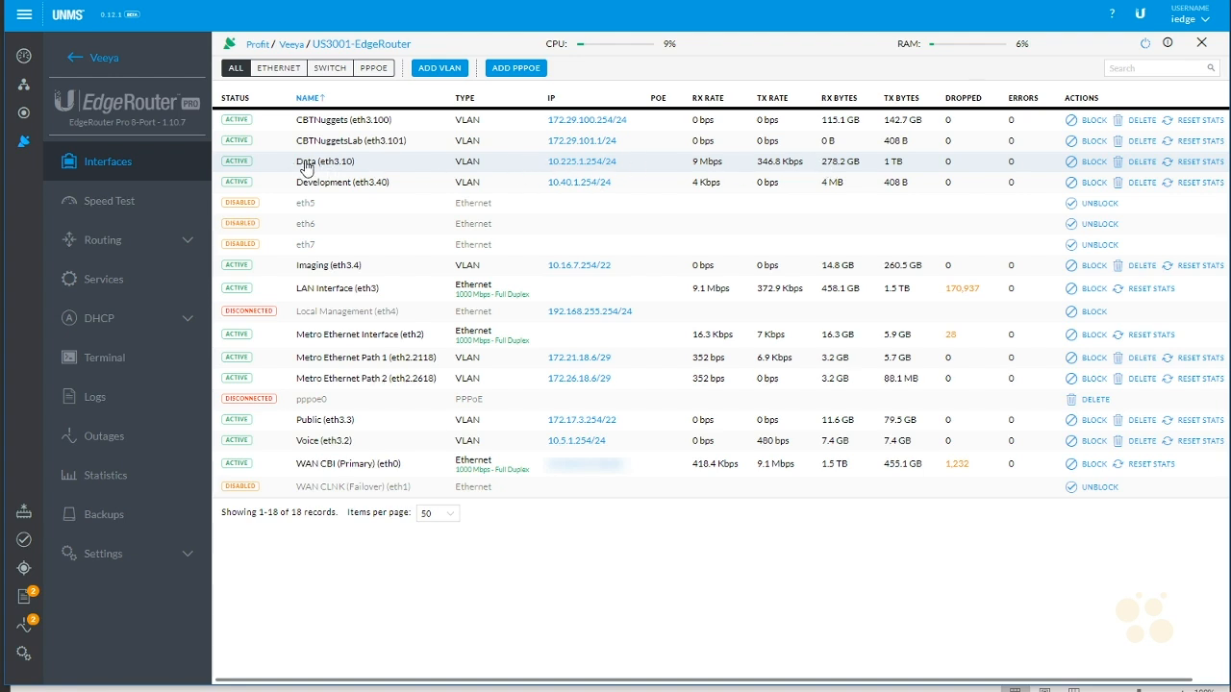
mouse_move(391, 196)
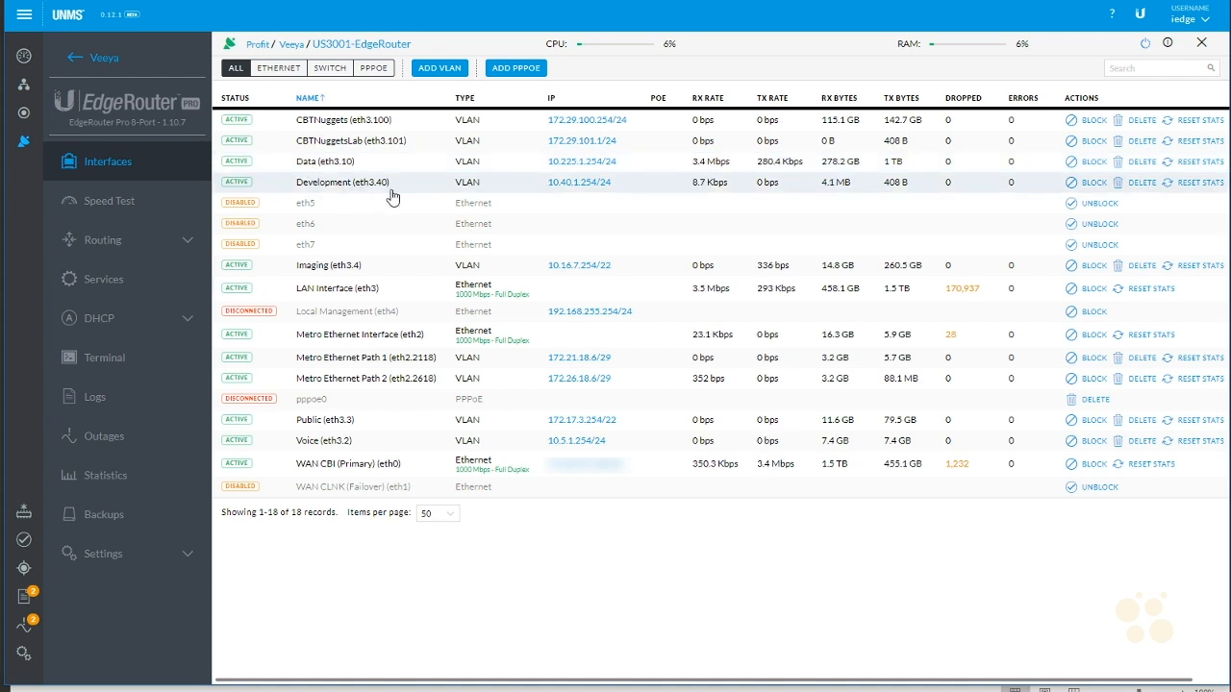
mouse_move(515, 191)
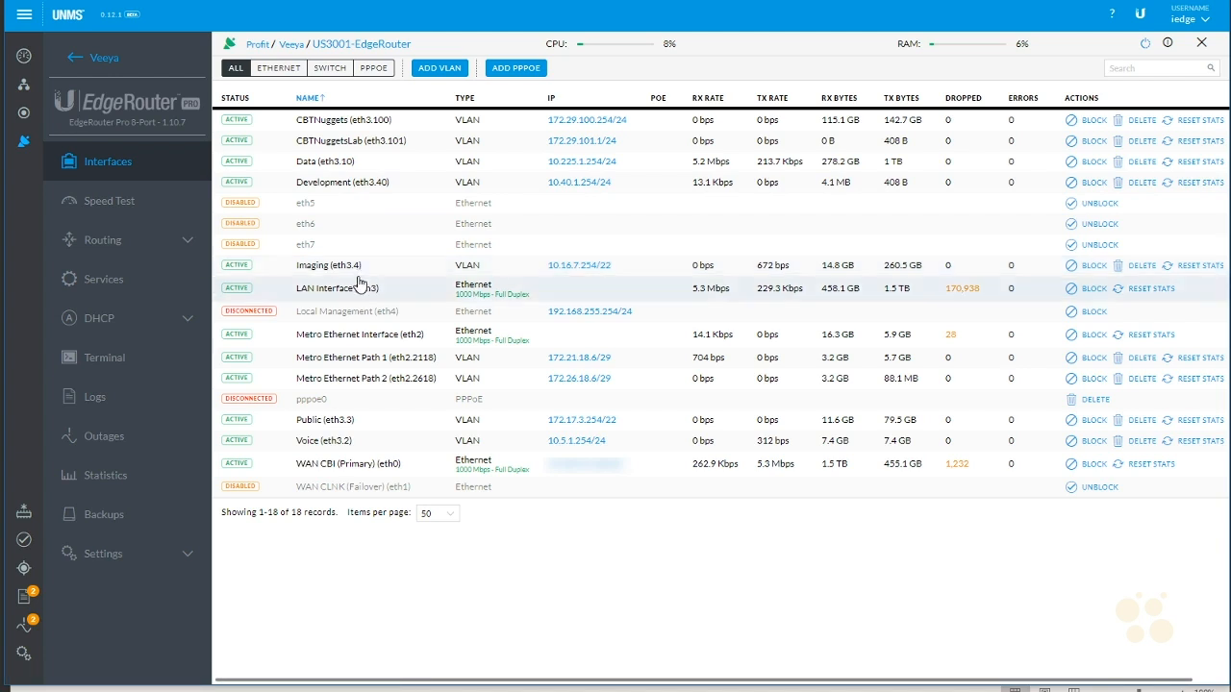
mouse_move(375, 267)
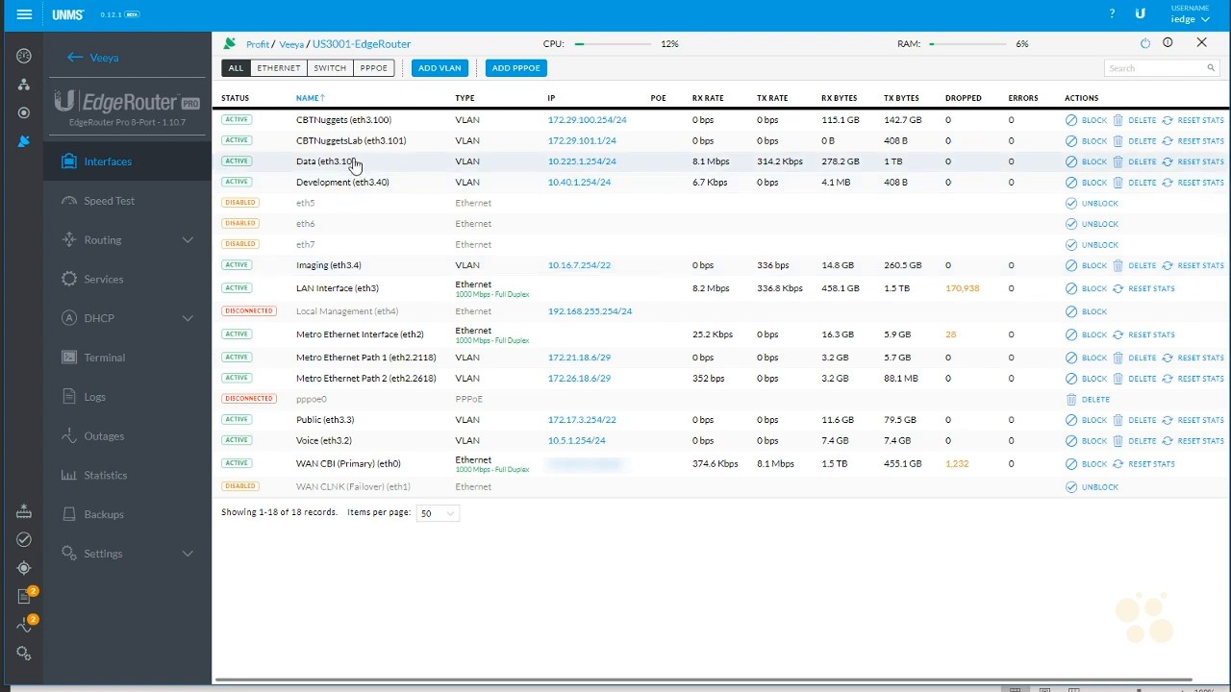
mouse_move(349, 172)
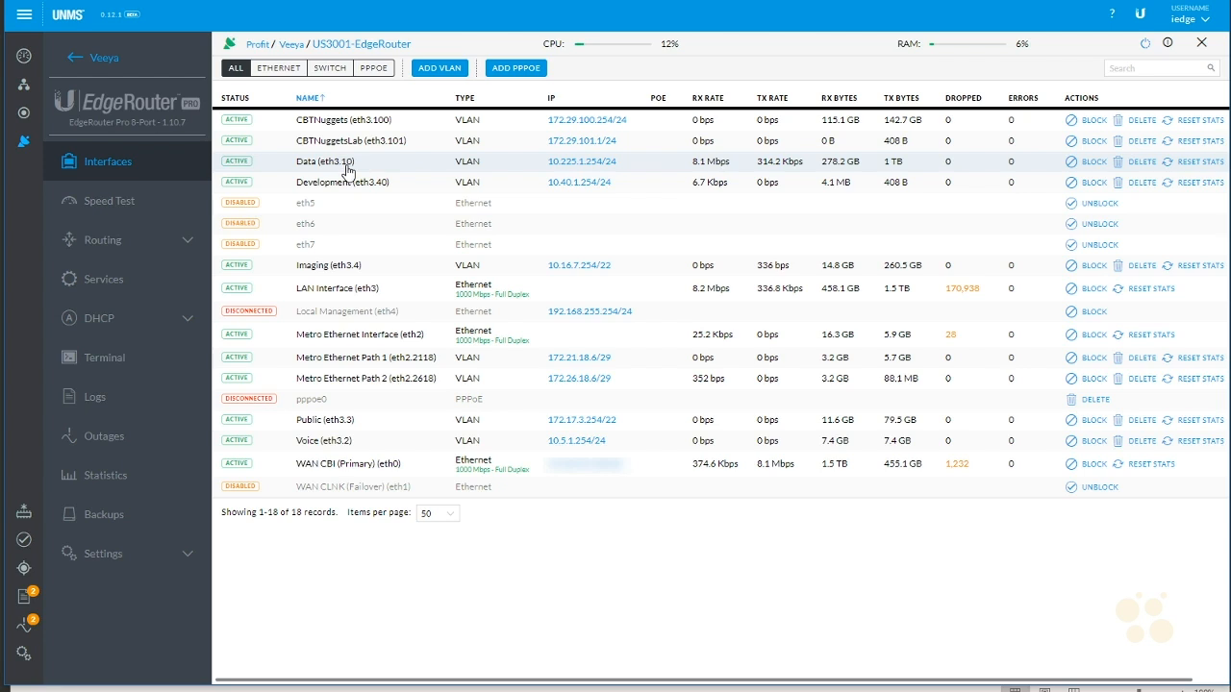
mouse_move(578, 182)
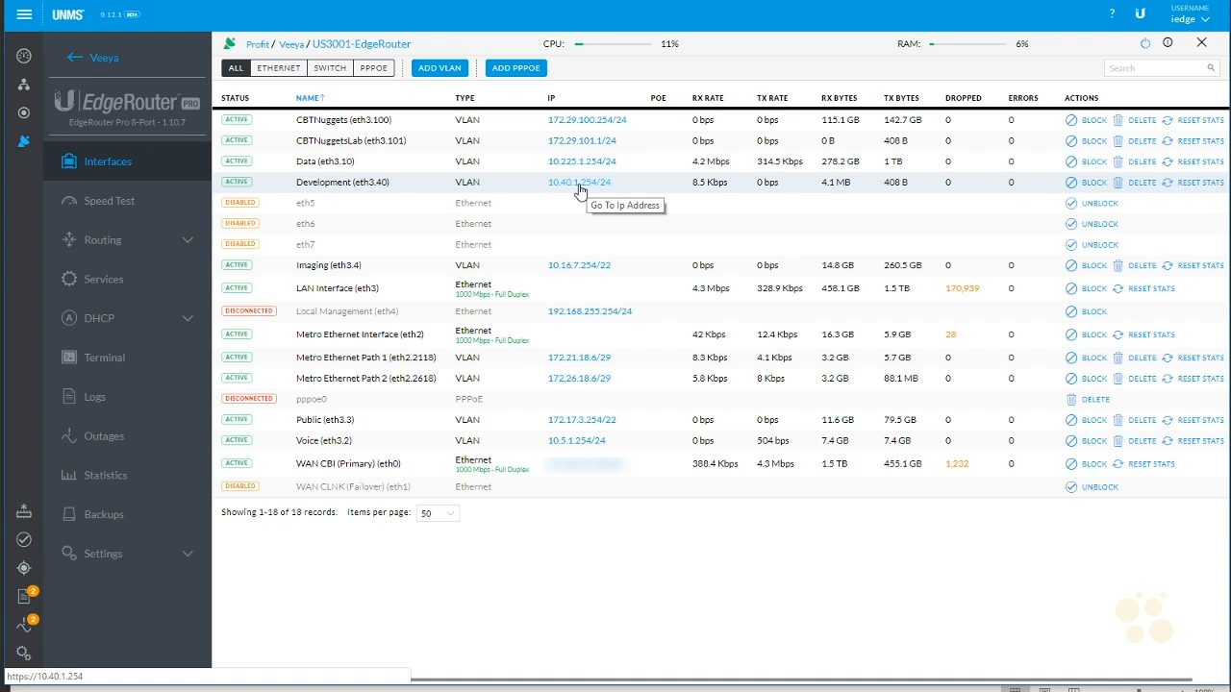
mouse_move(584, 195)
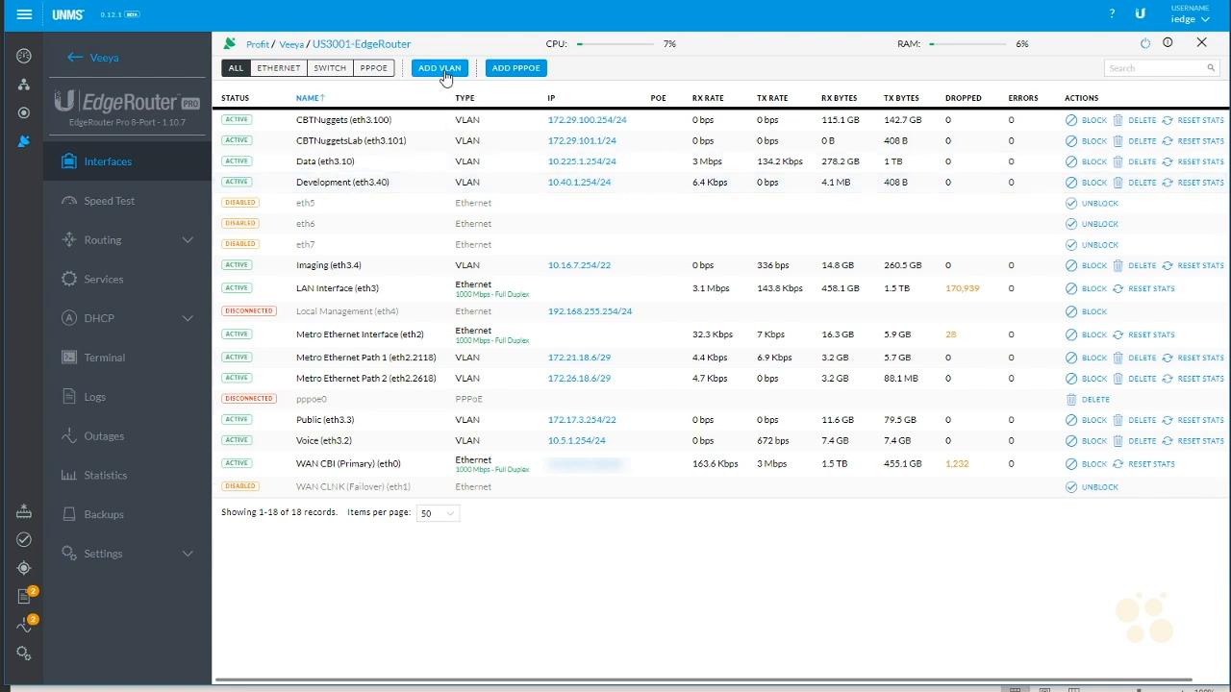
Step: Start a new VLAN with ID 50, then abandon it without saving
left_click(439, 68)
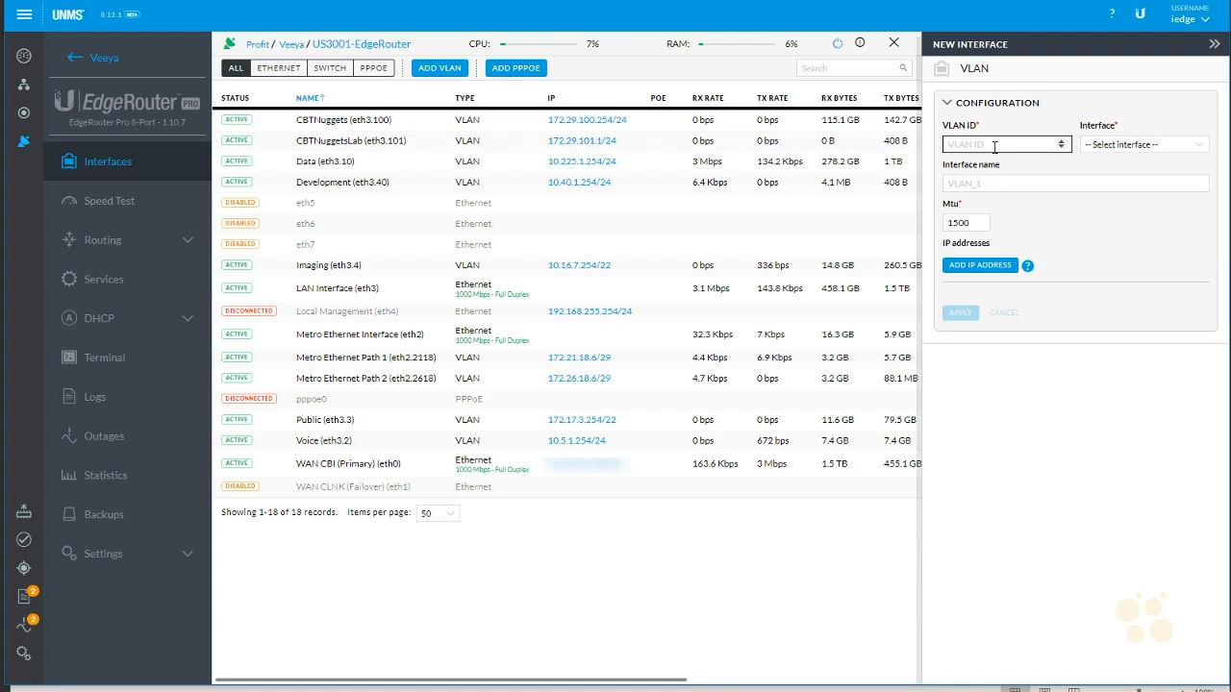
type("50")
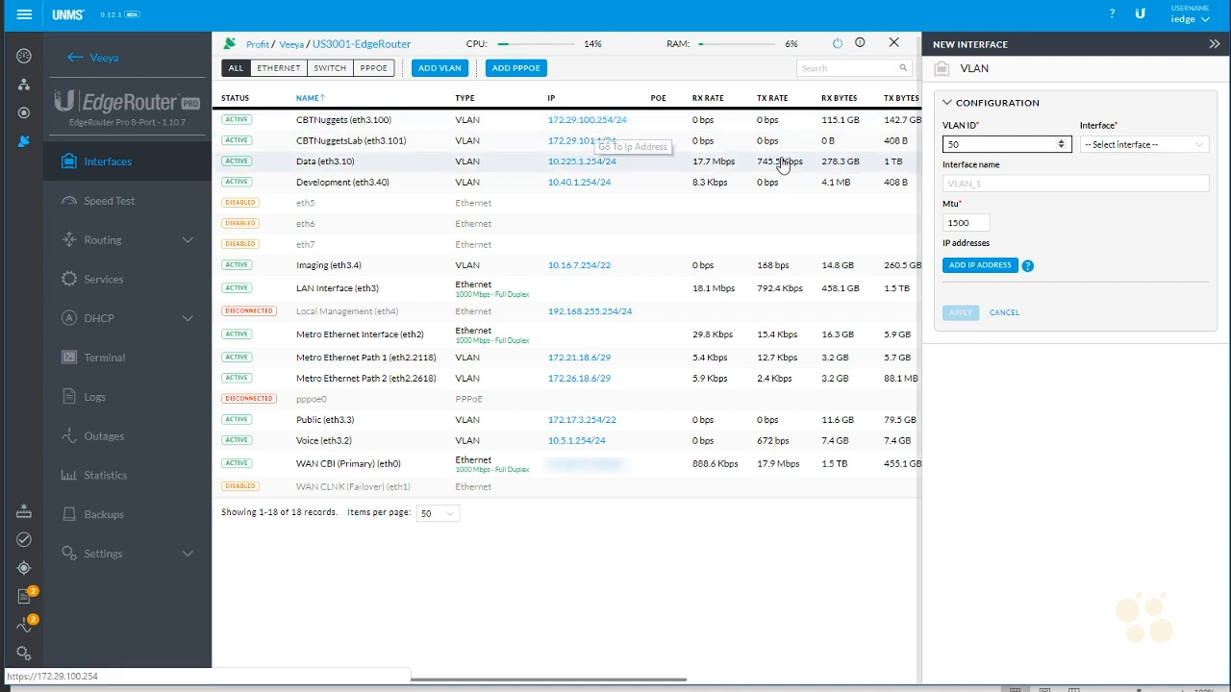
left_click(959, 313)
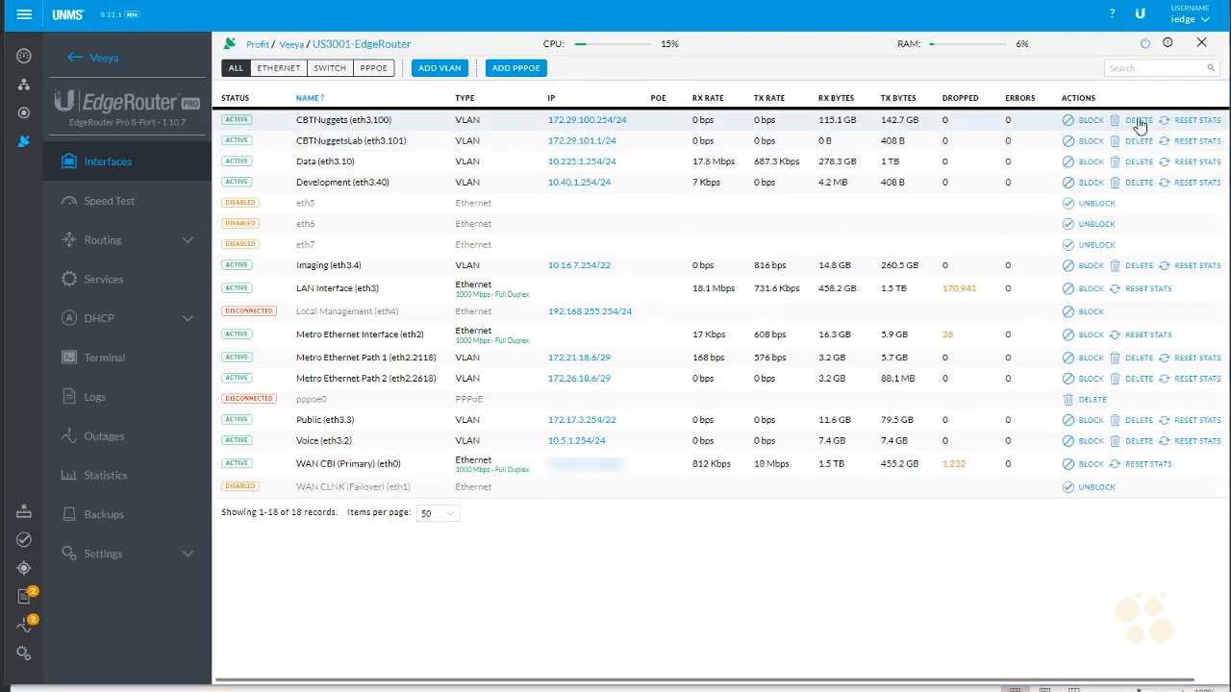
Step: Delete the CBTNuggets (eth3.100) and CBTNuggetsLab (eth3.101) VLANs
left_click(1138, 119)
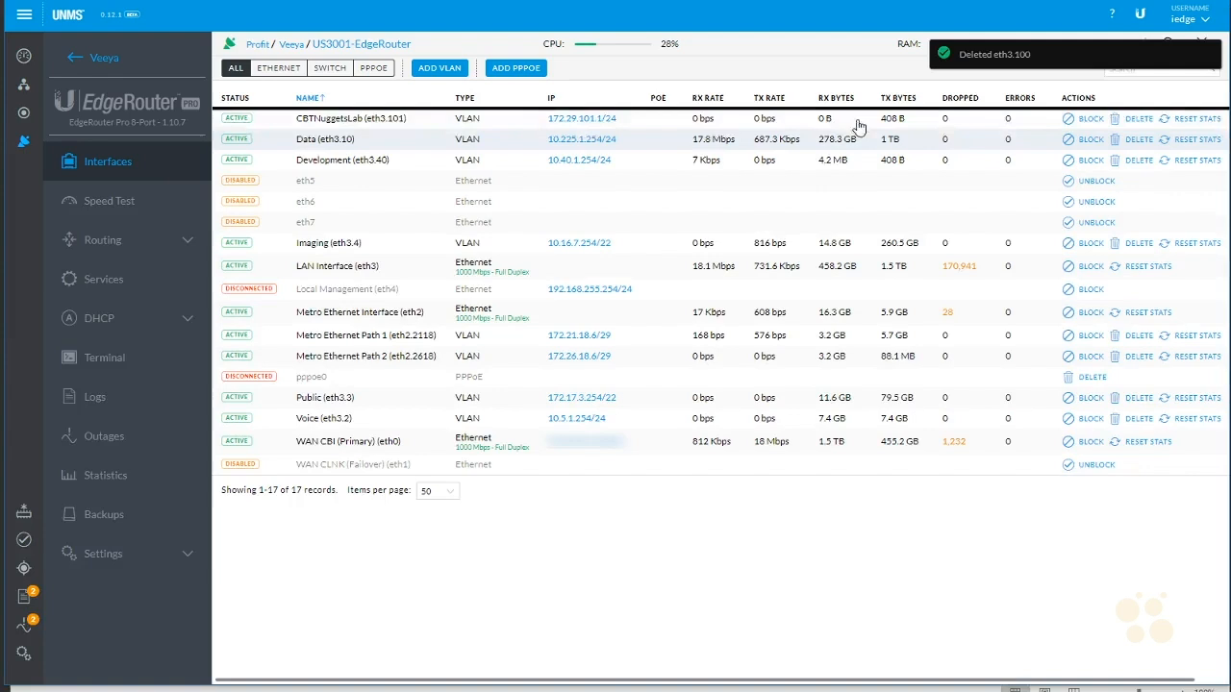
left_click(327, 118)
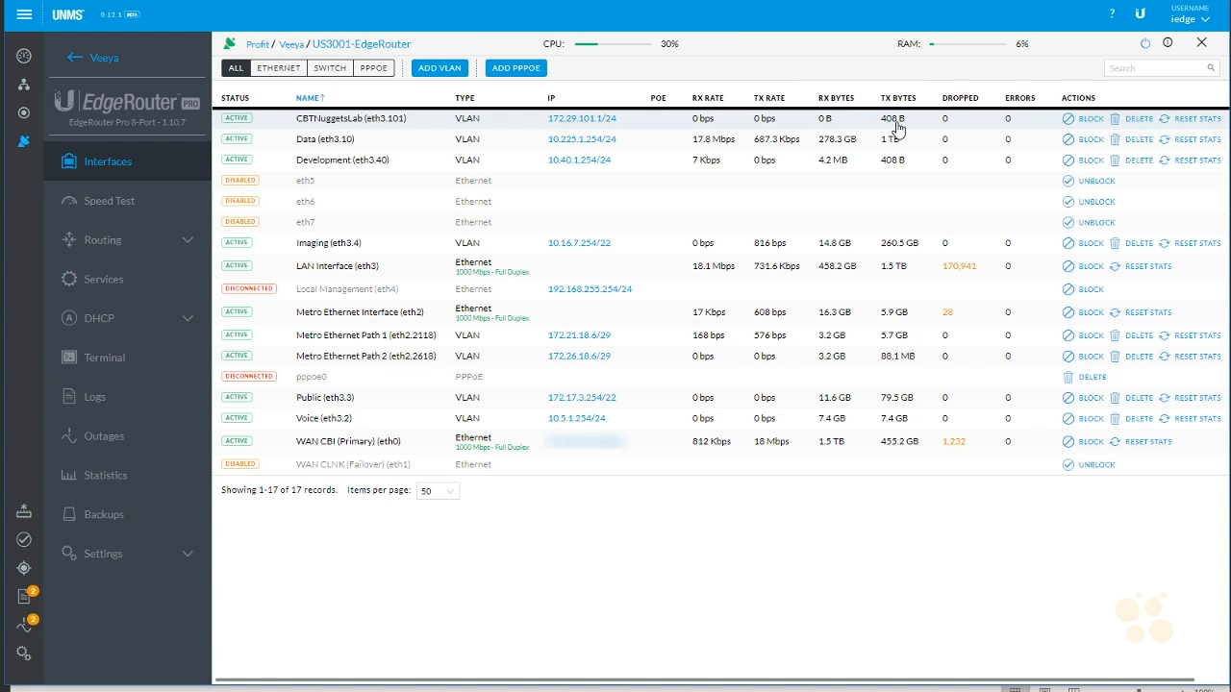
mouse_move(1092, 139)
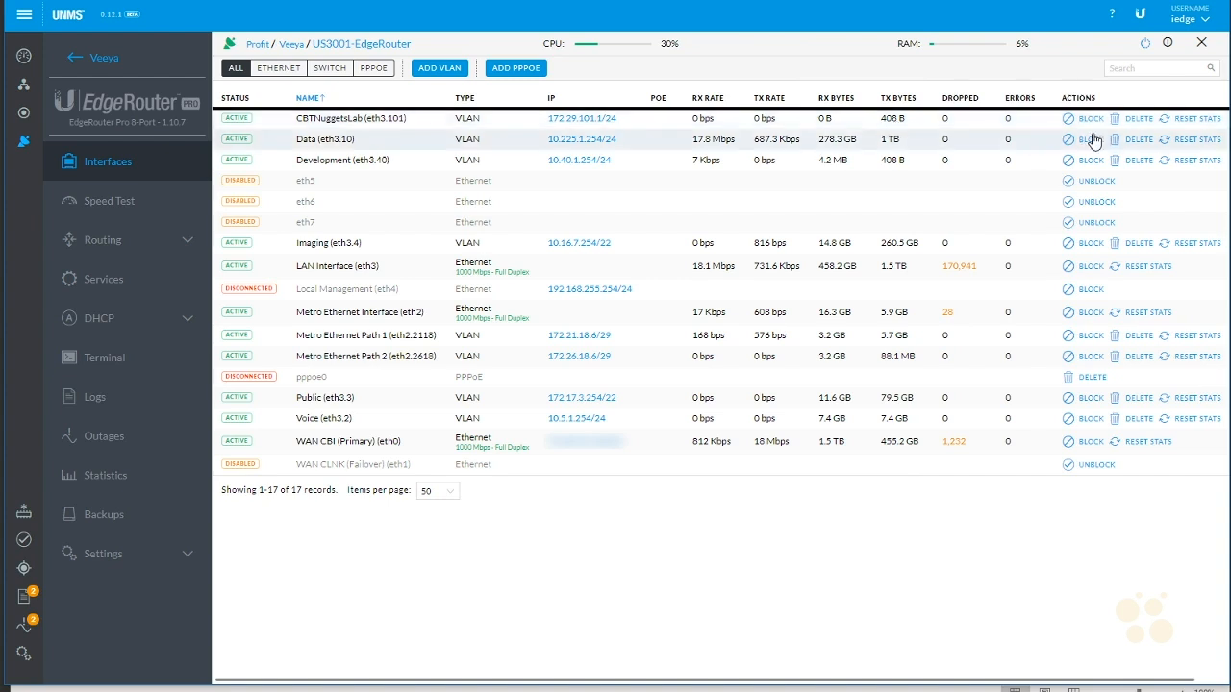
left_click(1141, 118)
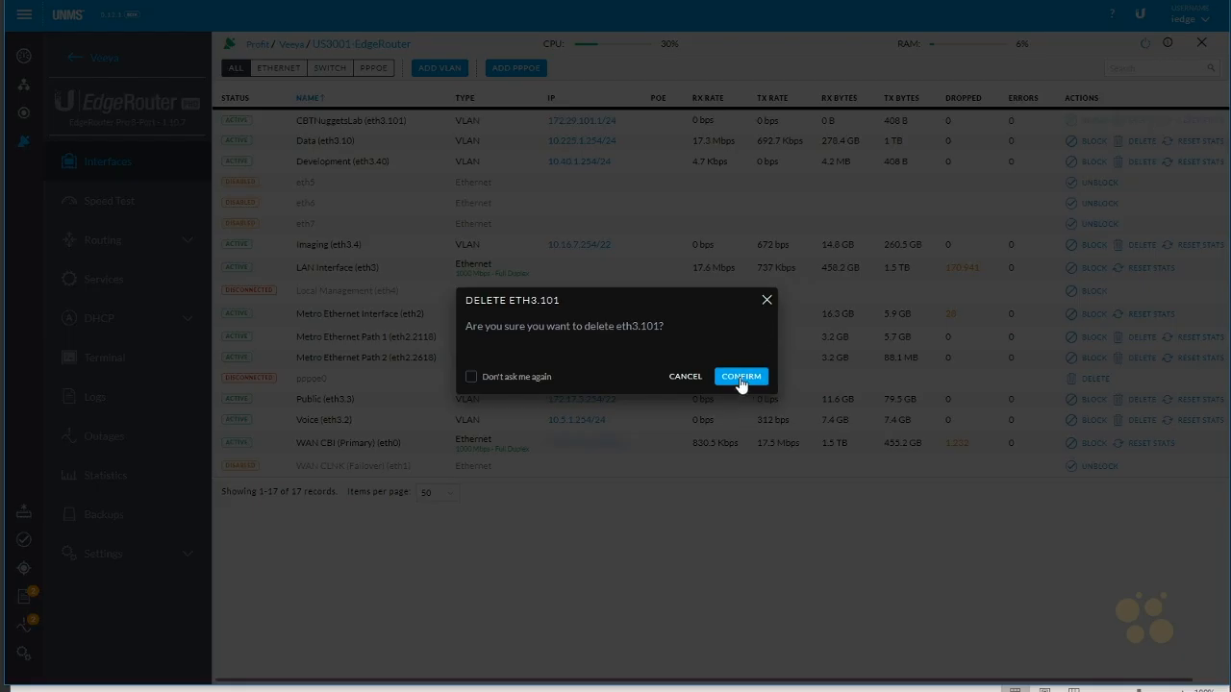
left_click(740, 376)
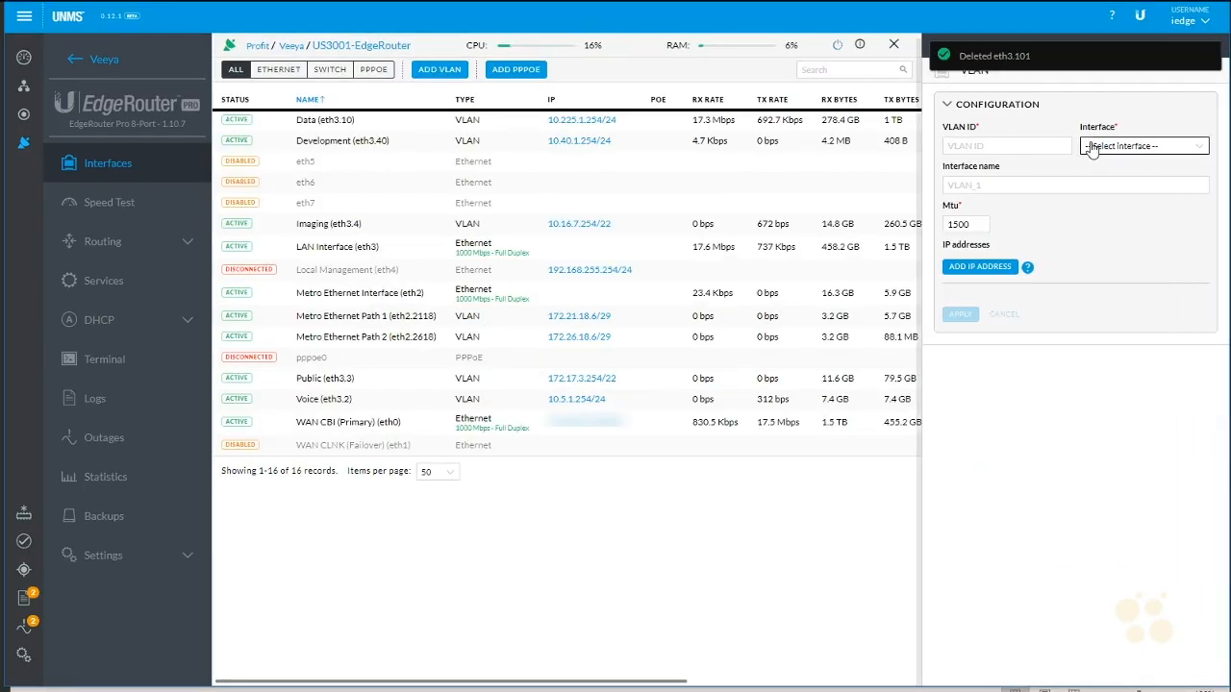
Step: Enter VLAN ID 50 and name Flex, checking the VLAN-IP spreadsheet
type("50")
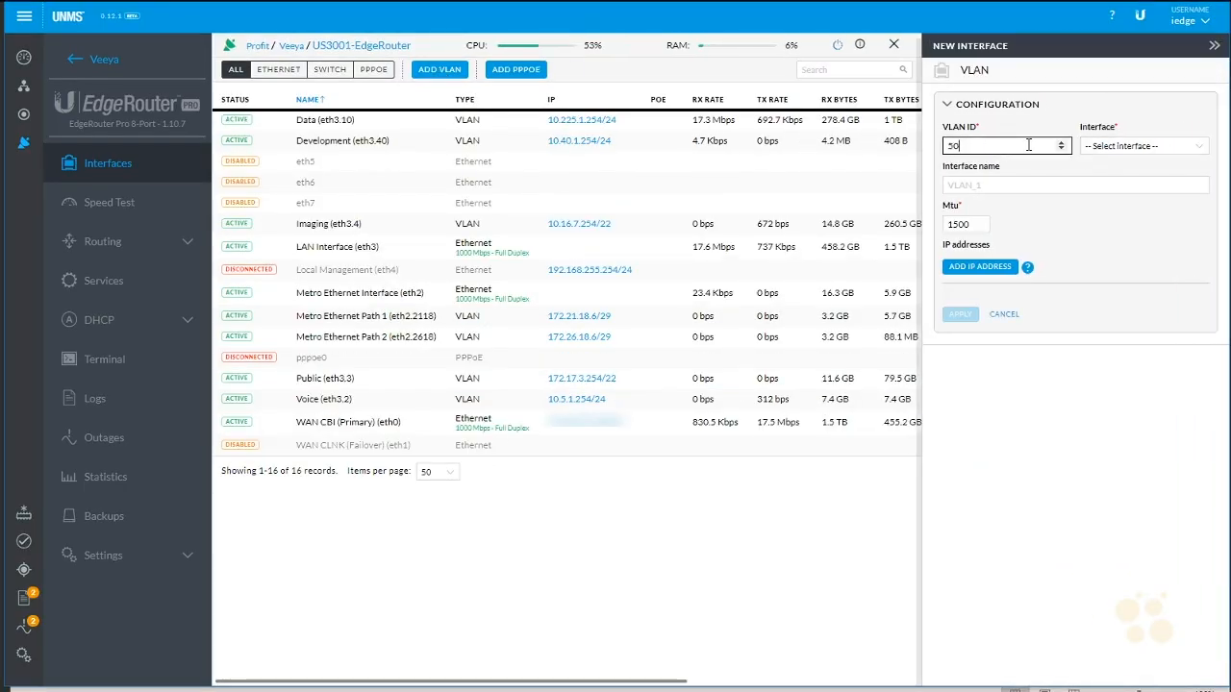
type("Flex")
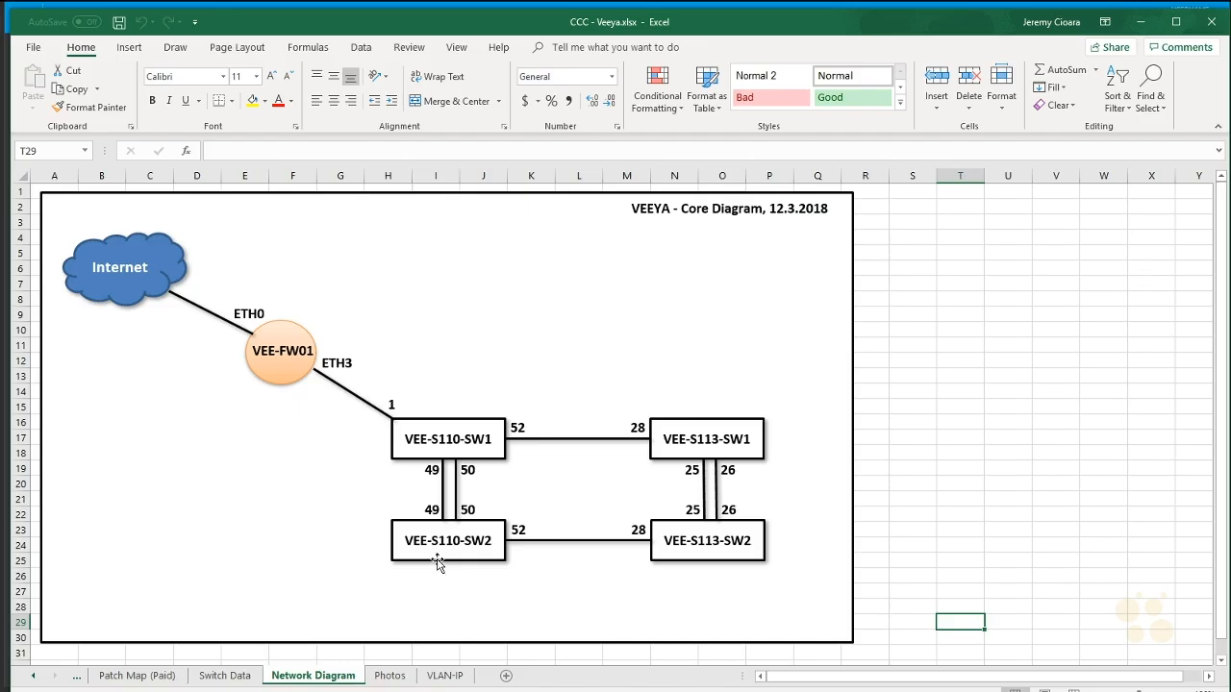
left_click(444, 675)
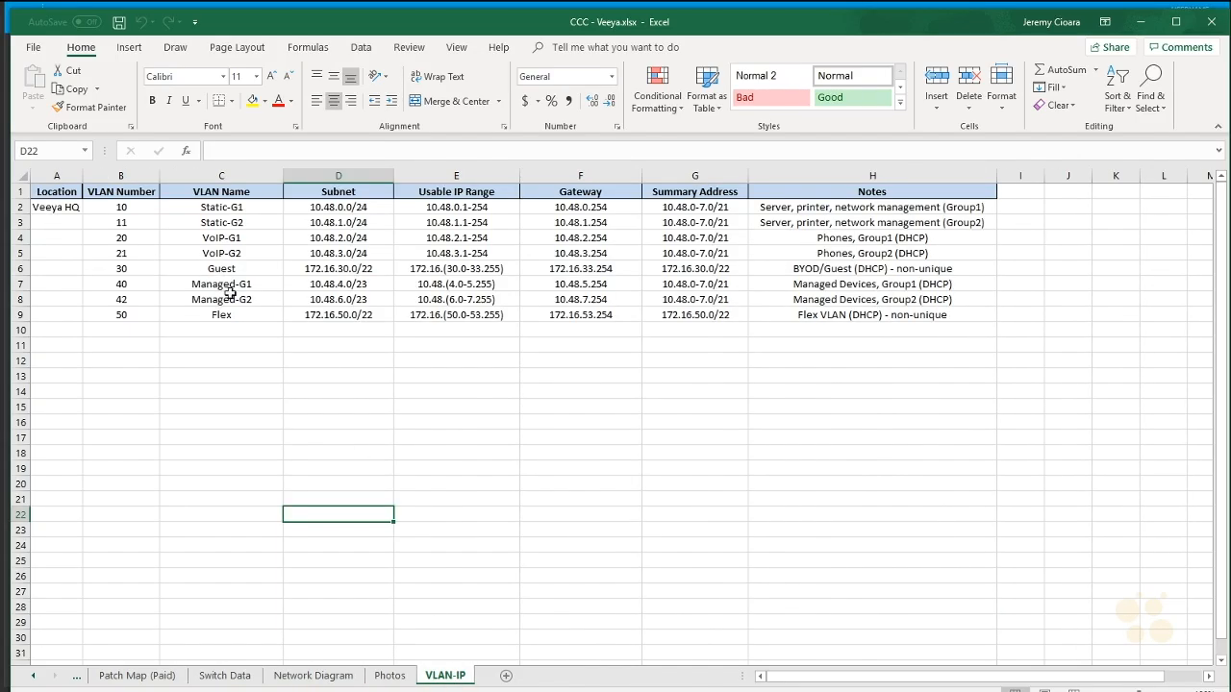
left_click(222, 315)
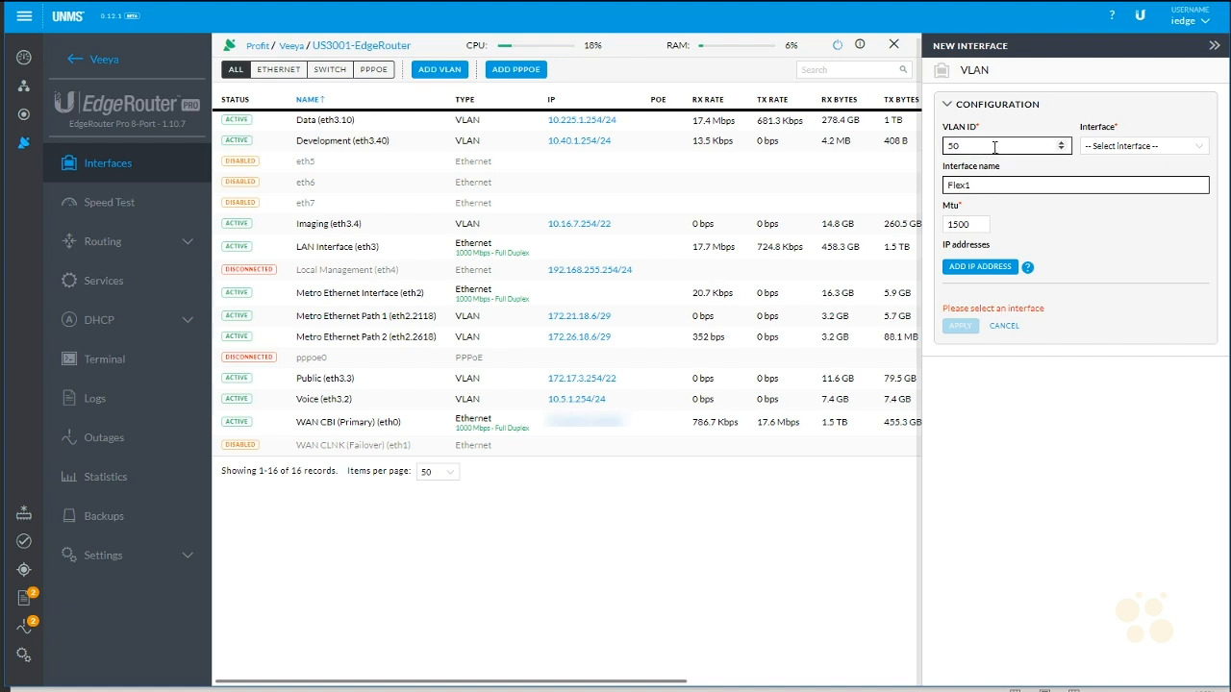
Step: Put Flex1 (VLAN 50) on eth3 with address 172.29.100.254/24 and apply
left_click(1142, 145)
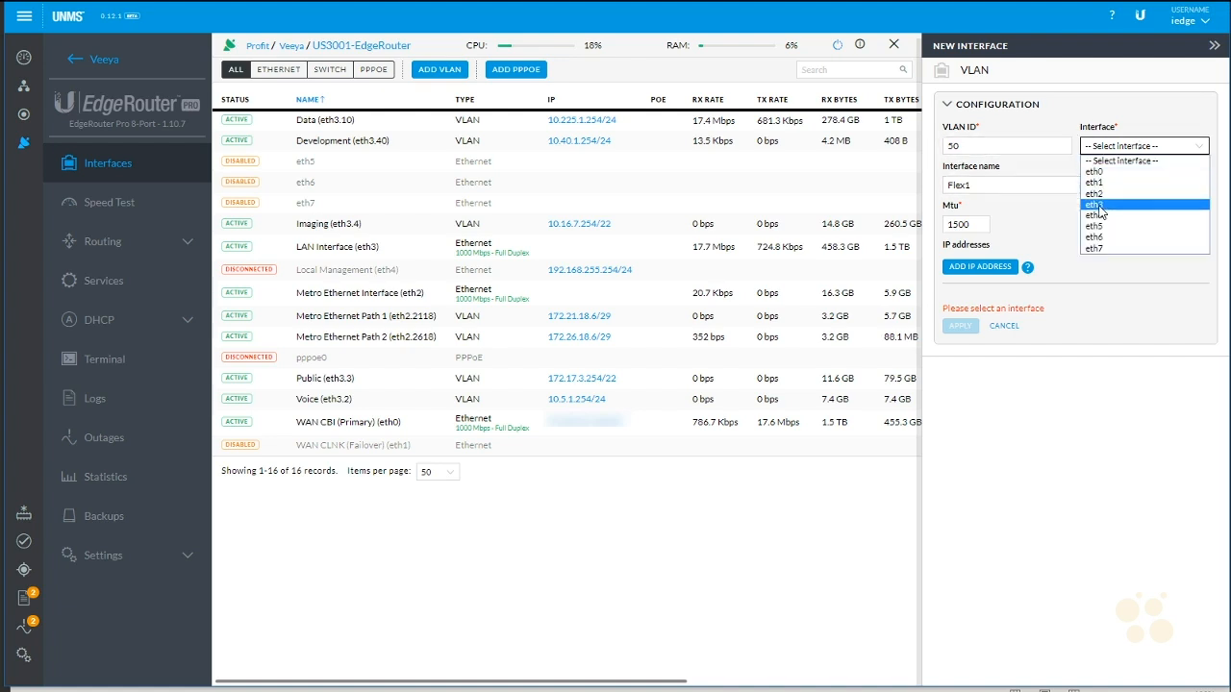
left_click(1093, 203)
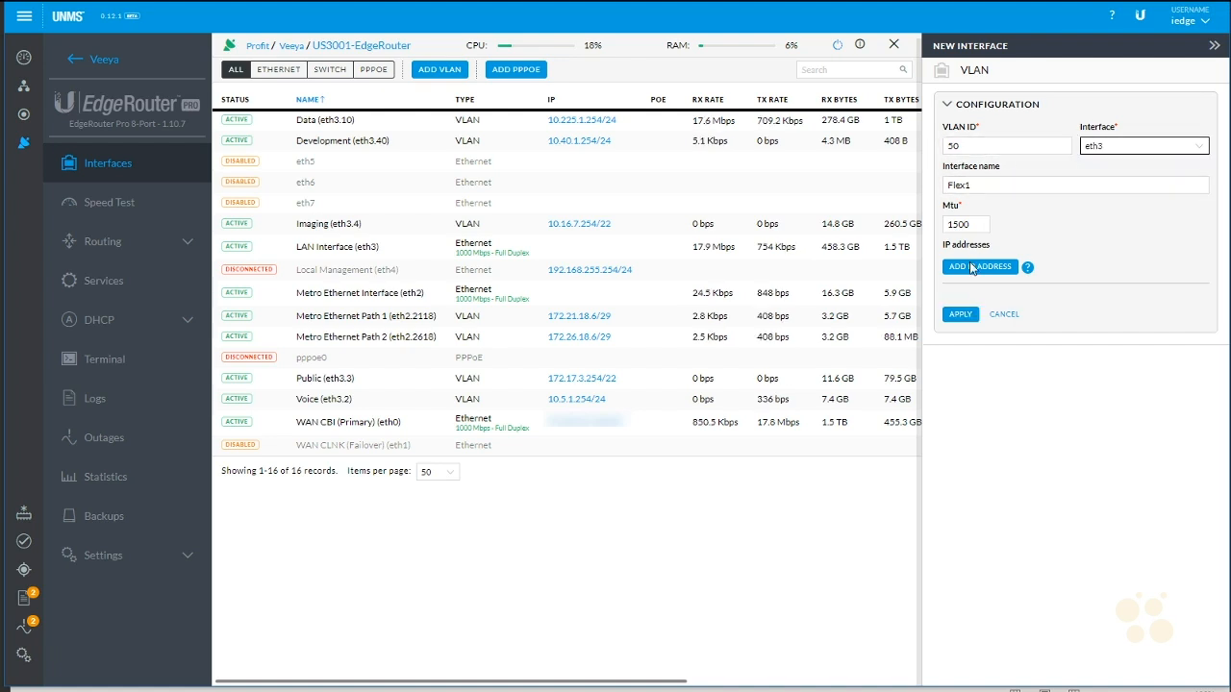
left_click(980, 266)
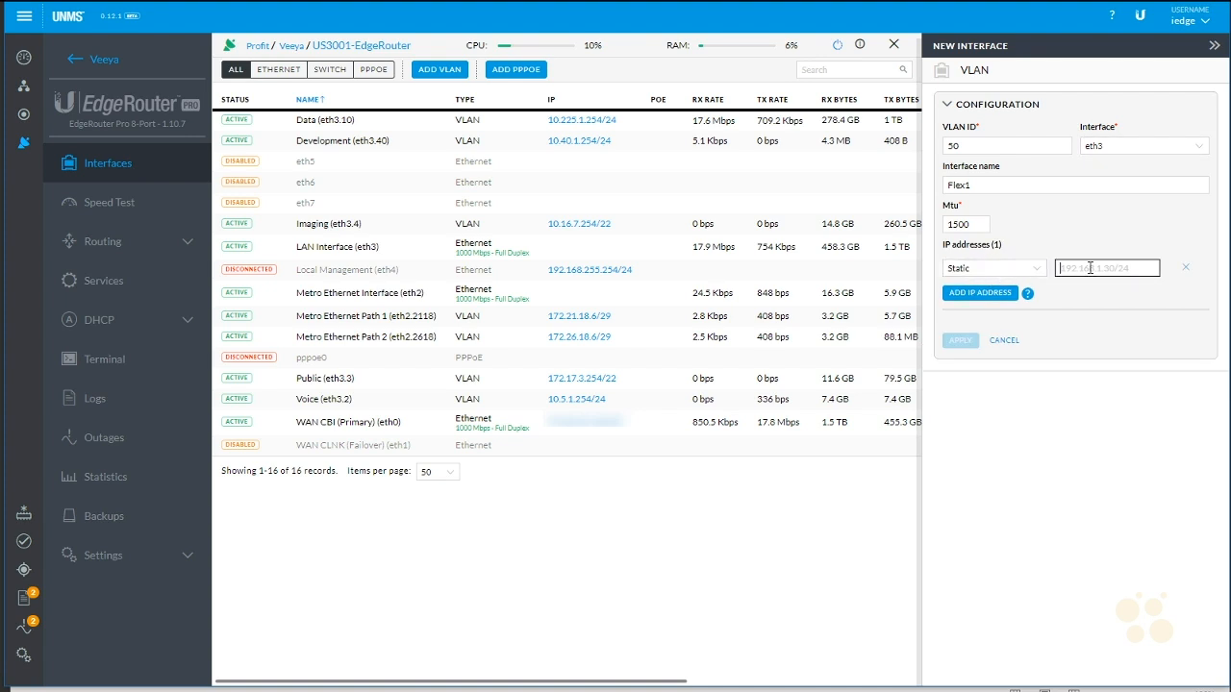
type("172.29.100.254")
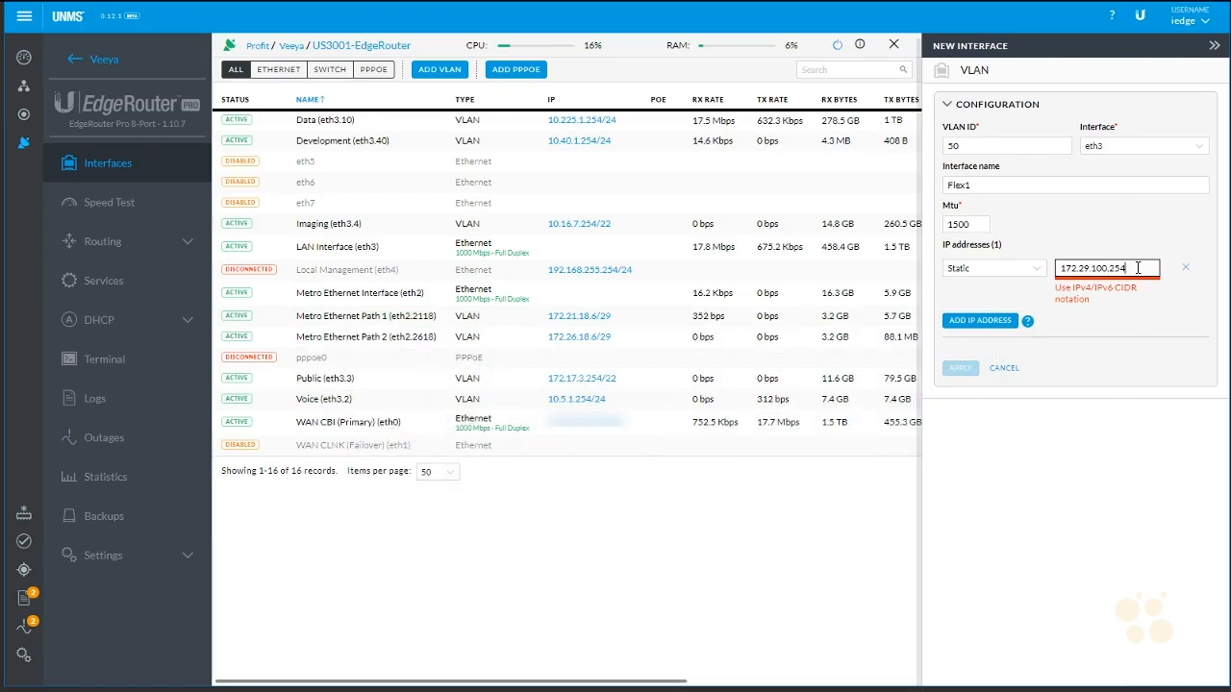
type("/24")
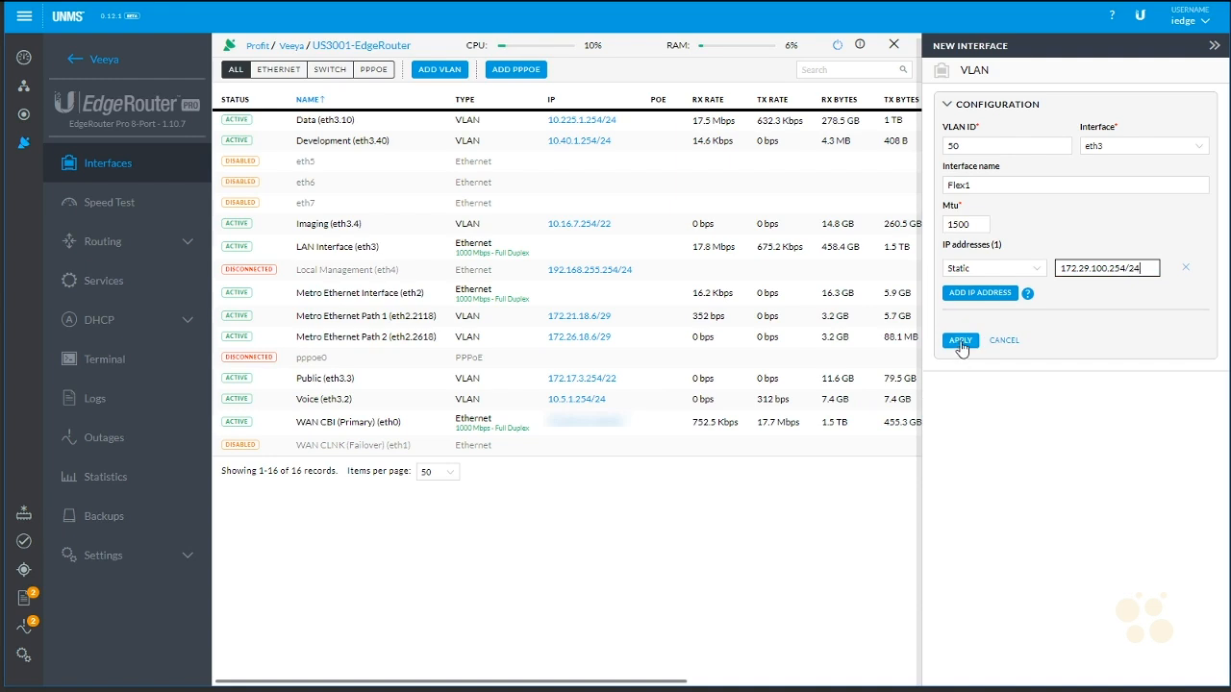
left_click(959, 340)
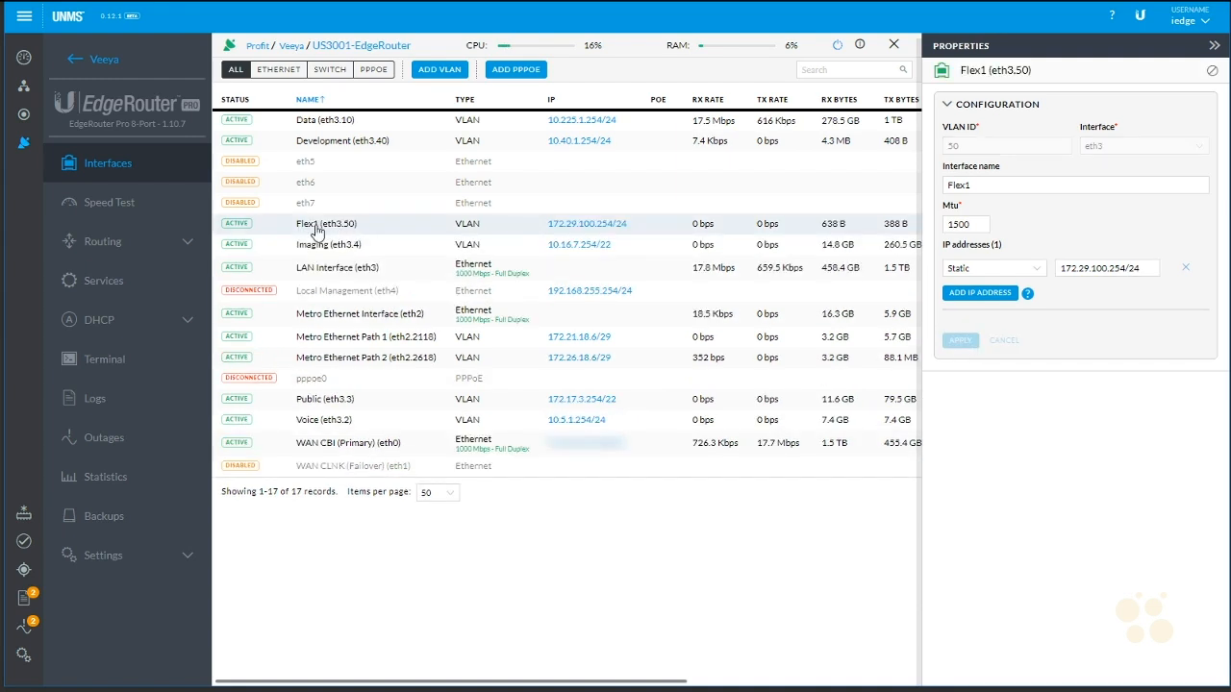
mouse_move(627, 262)
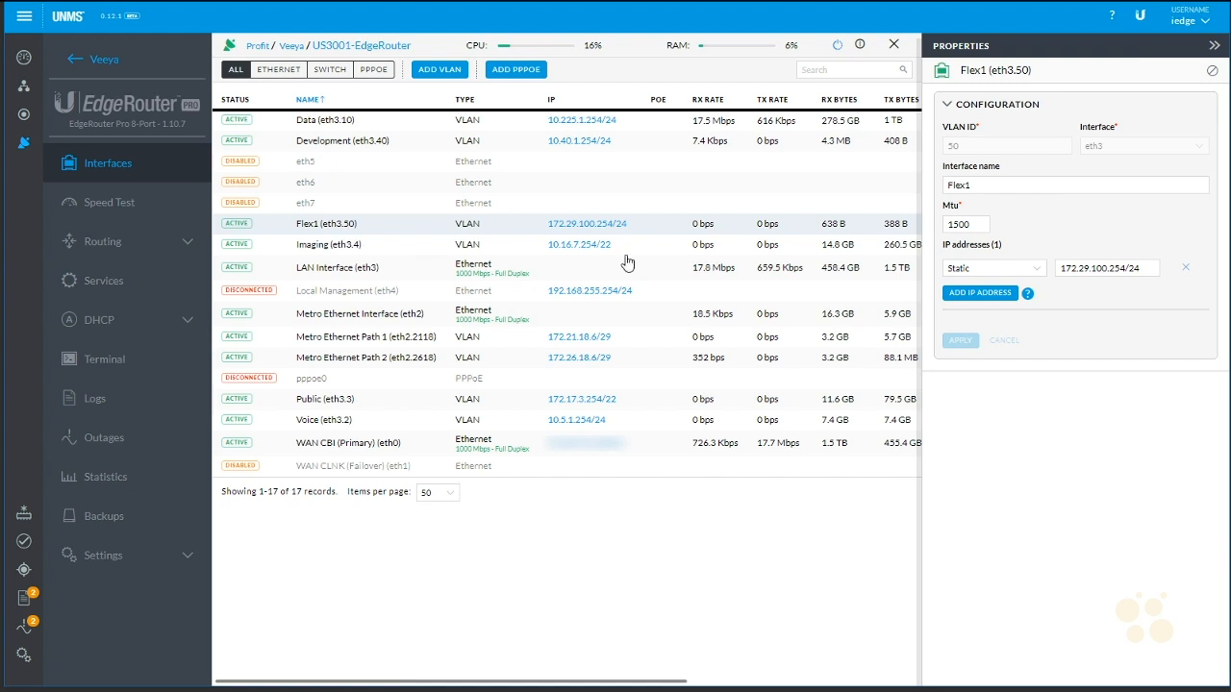
Step: Close the Development settings and delete the Imaging VLAN eth3.4
left_click(341, 140)
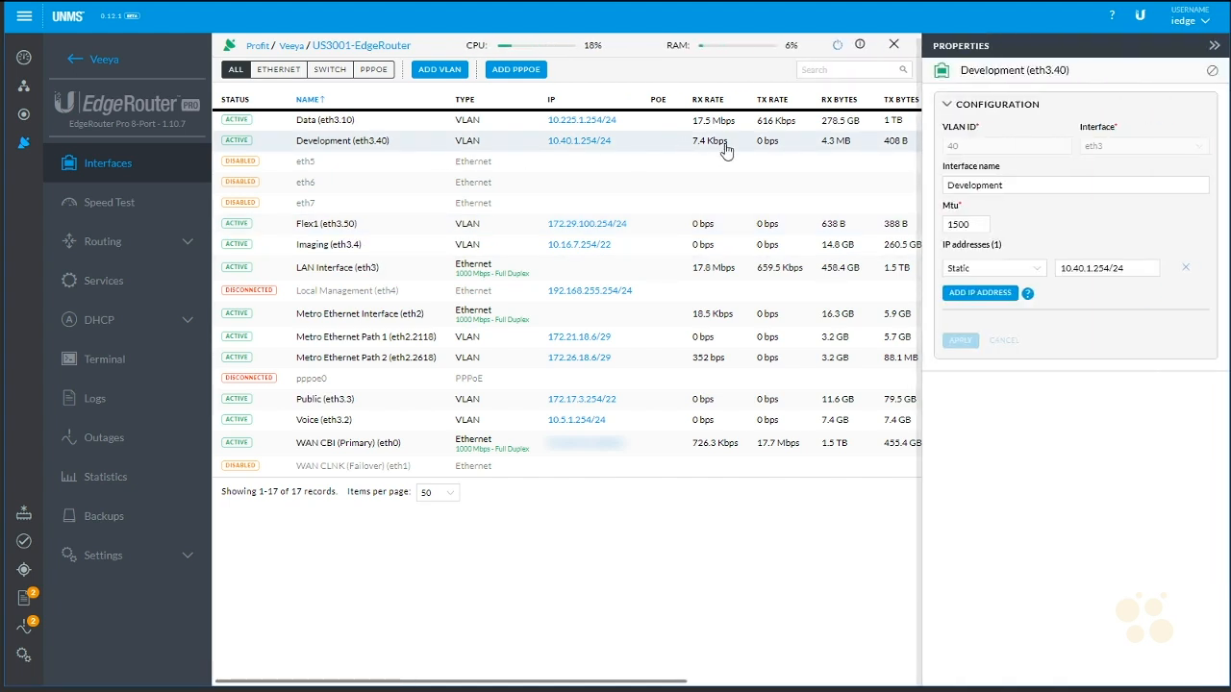
left_click(1214, 45)
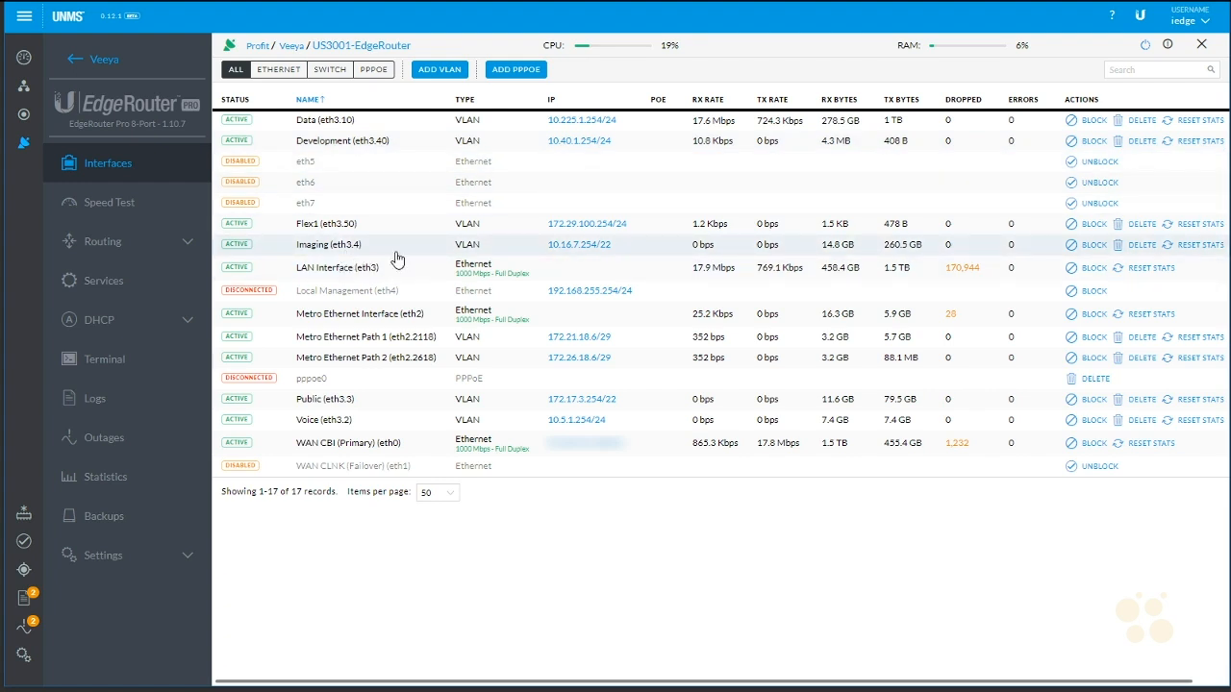
mouse_move(582, 244)
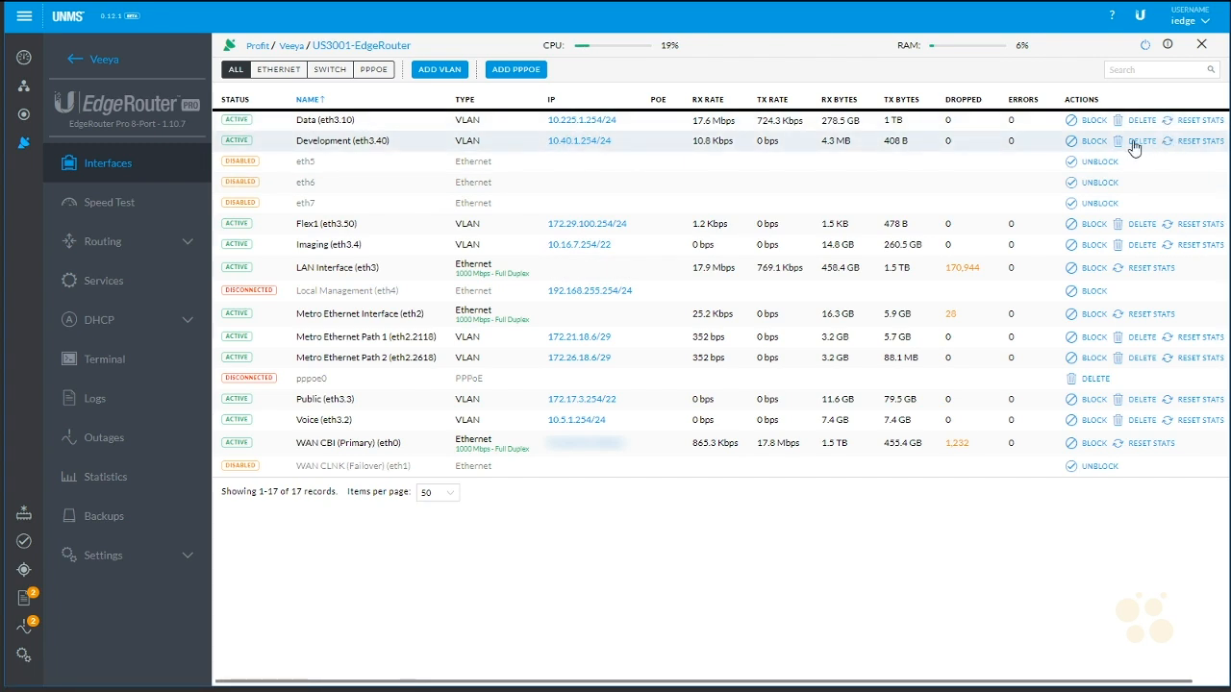
mouse_move(875, 268)
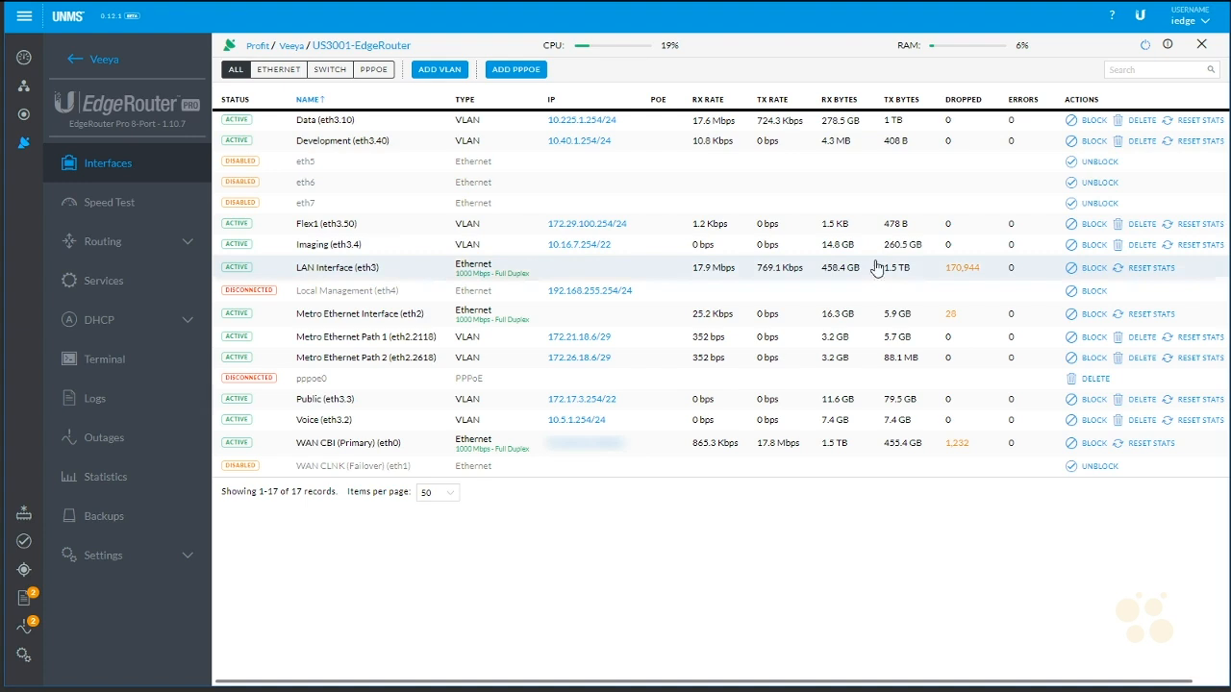
left_click(1142, 244)
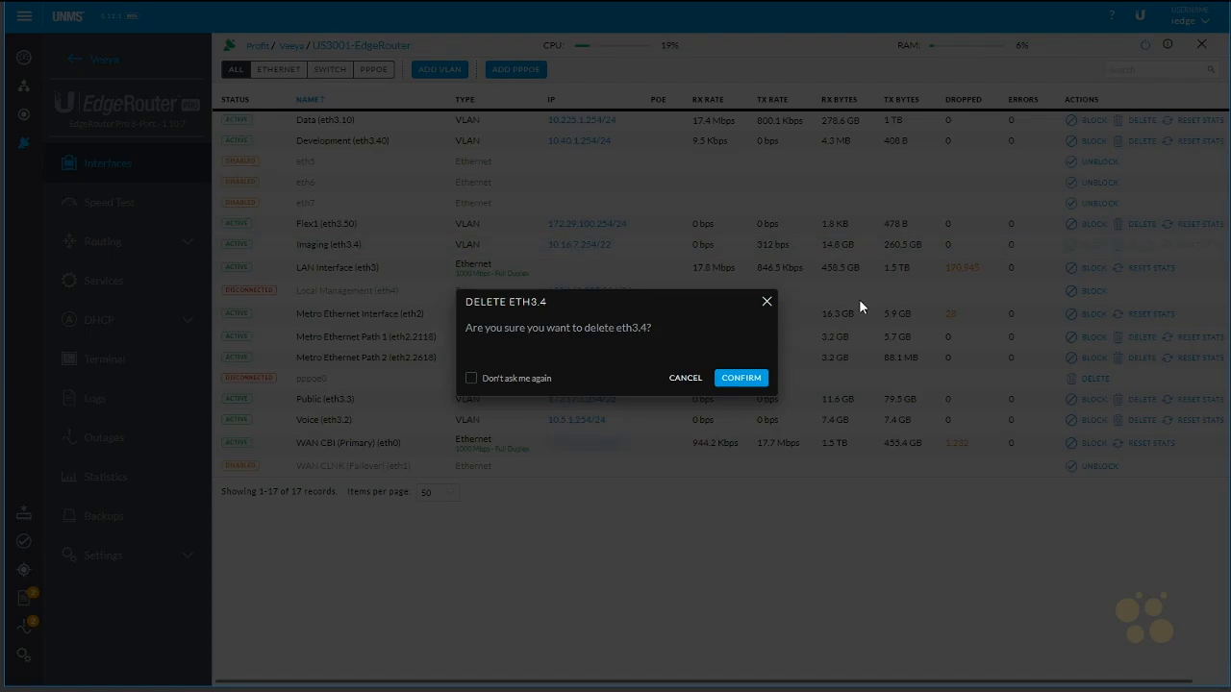
left_click(741, 377)
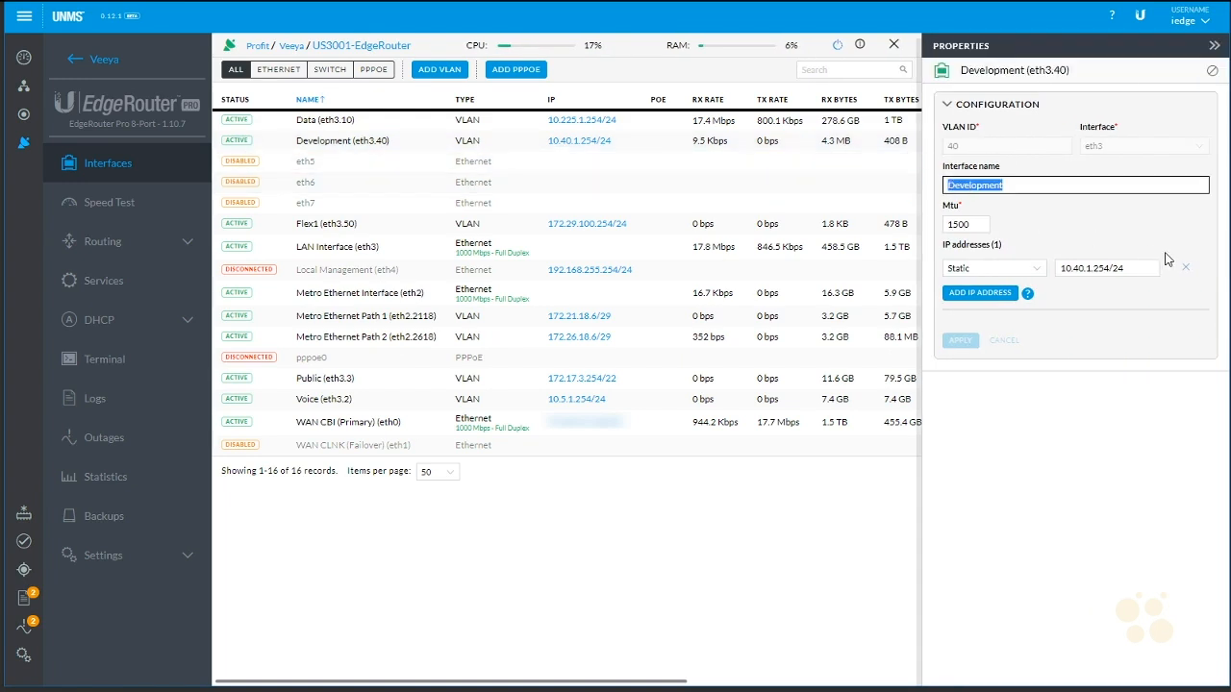
Step: Rename eth3.40 to Managed-G1 with address 10.16.7.254/22, then sort interfaces by type
type("Managed-G")
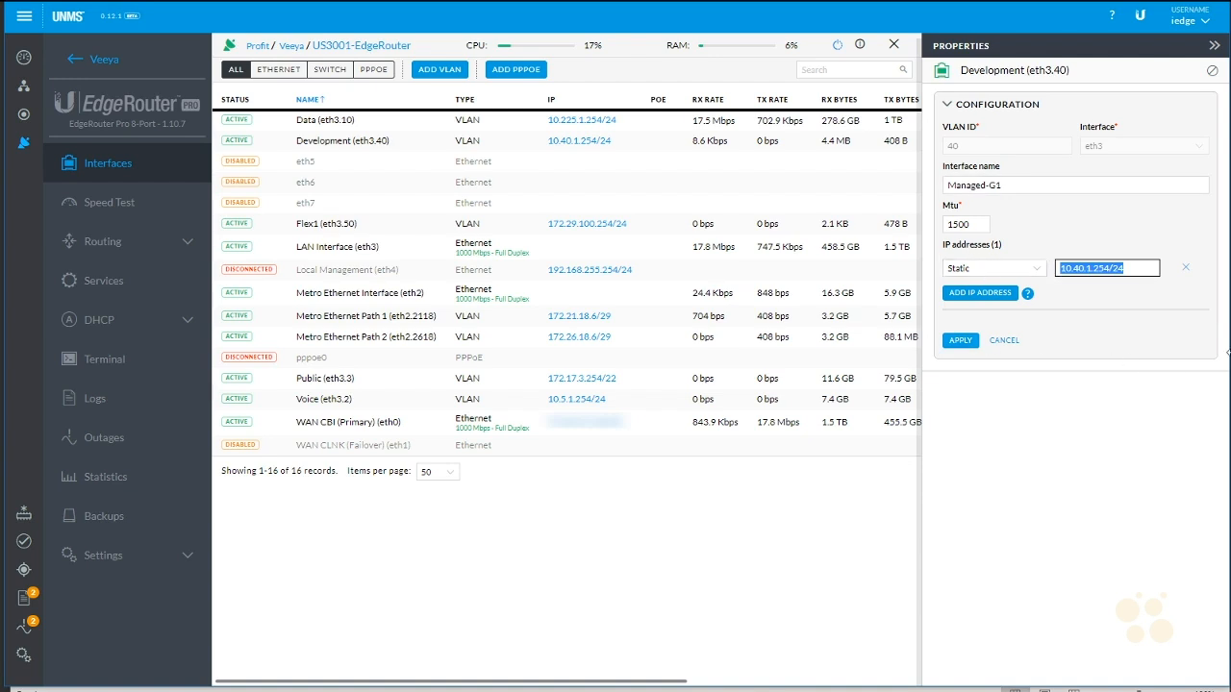
type("10.16.7")
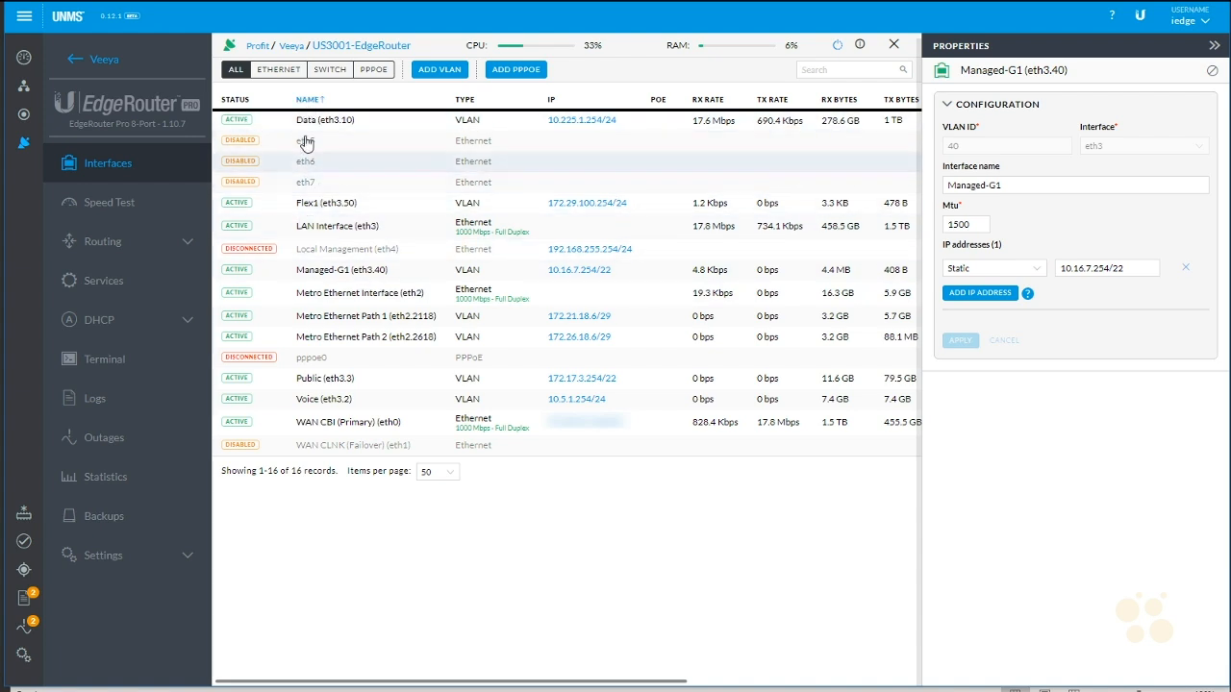
left_click(467, 99)
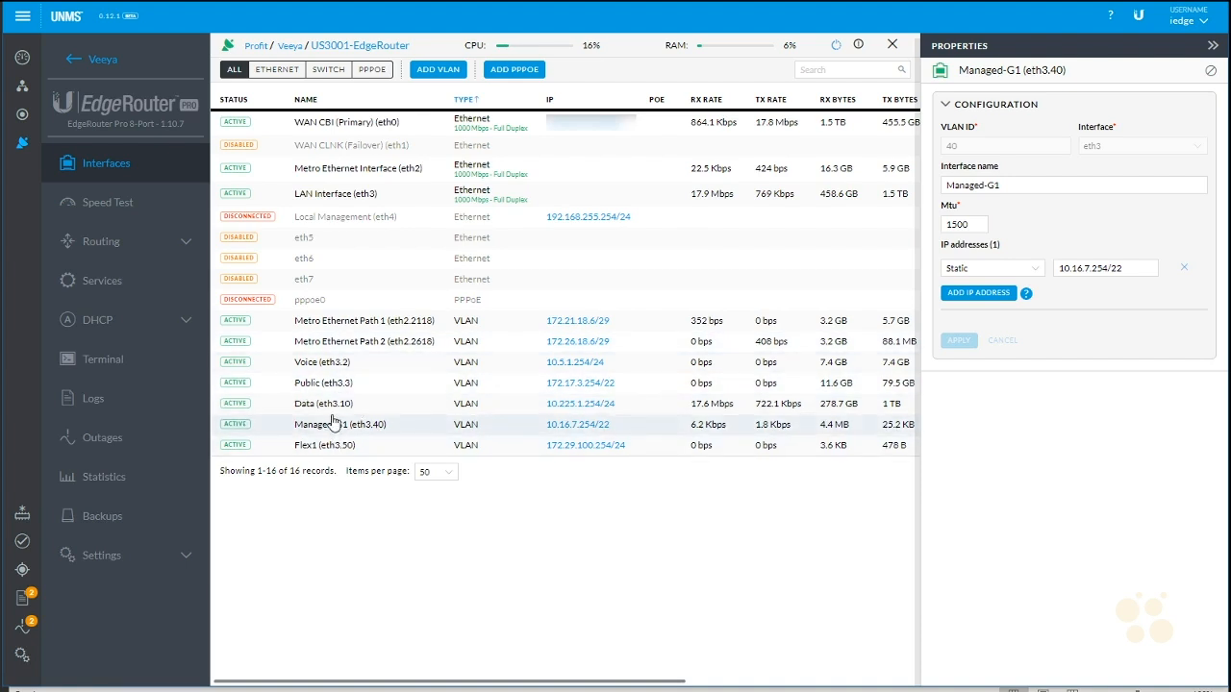
Step: Delete the Voice VLAN eth3.2 and confirm
left_click(1214, 45)
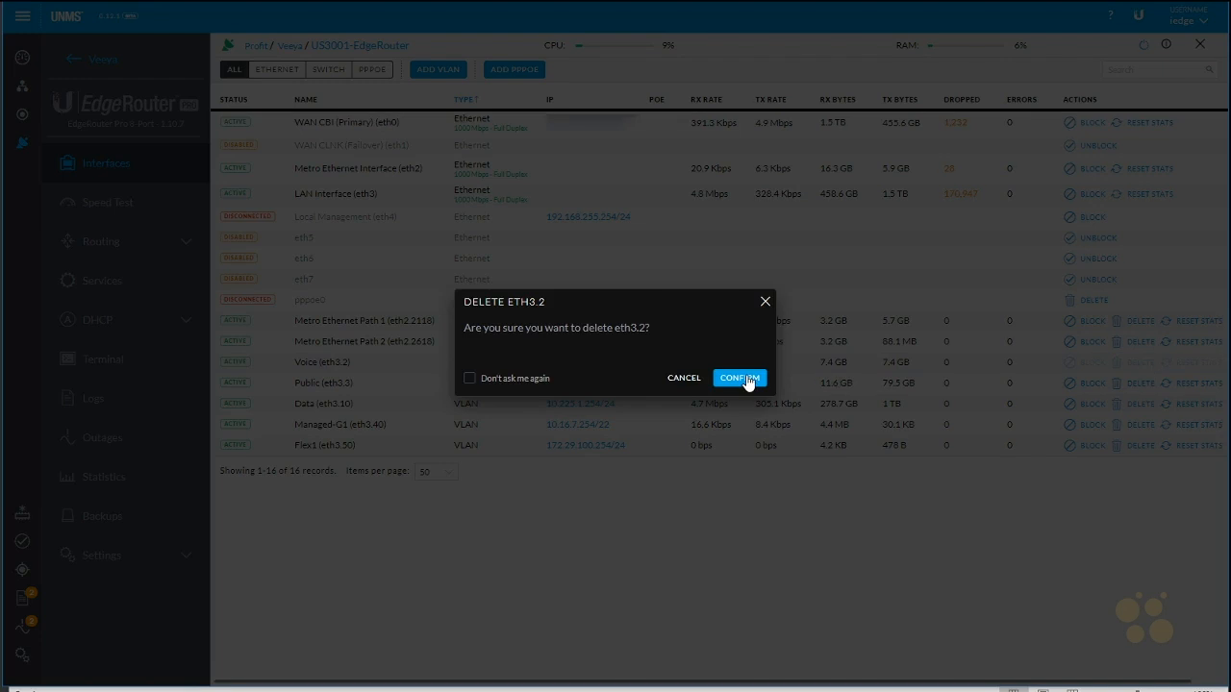
left_click(739, 377)
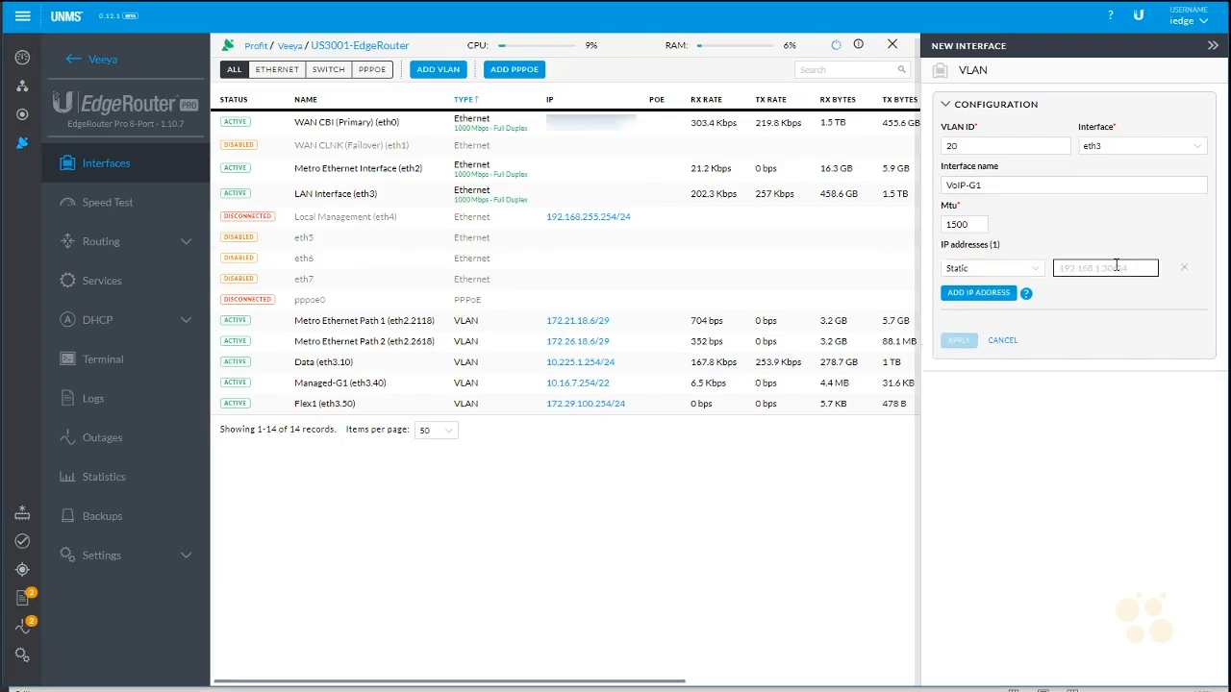
Step: Save VoIP-G1 (VLAN 20, eth3) with address 10.5.1.254/24 and close its settings
type("10.5.1.254/24")
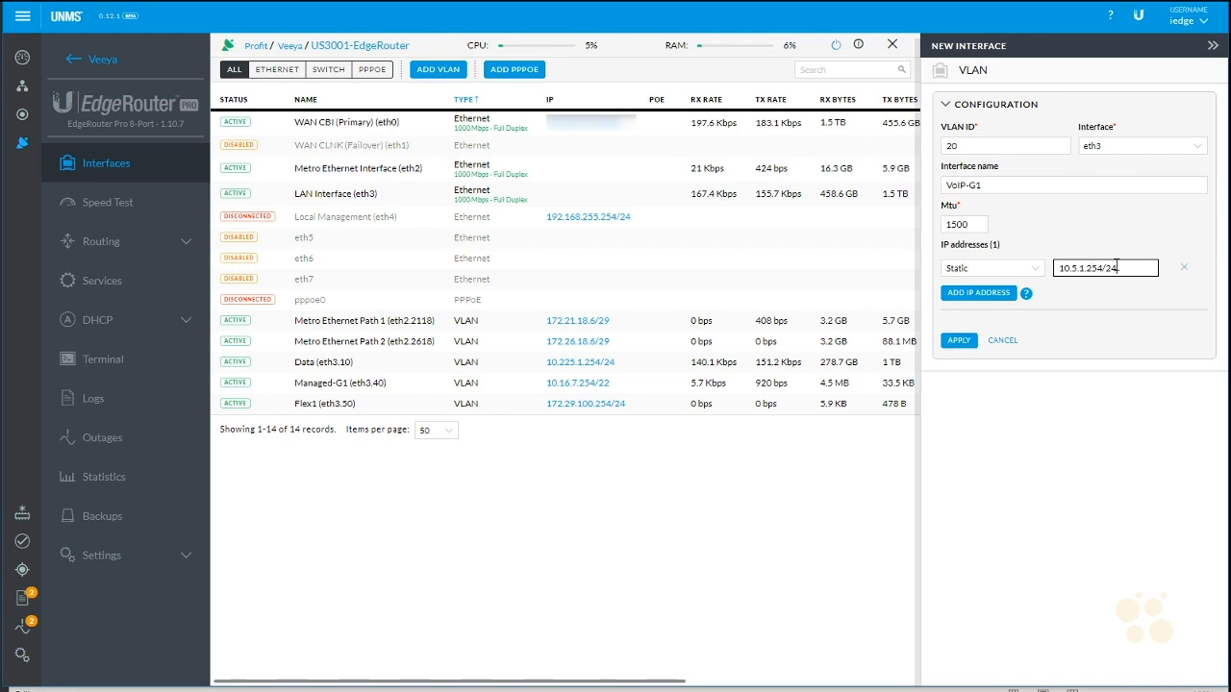
left_click(958, 340)
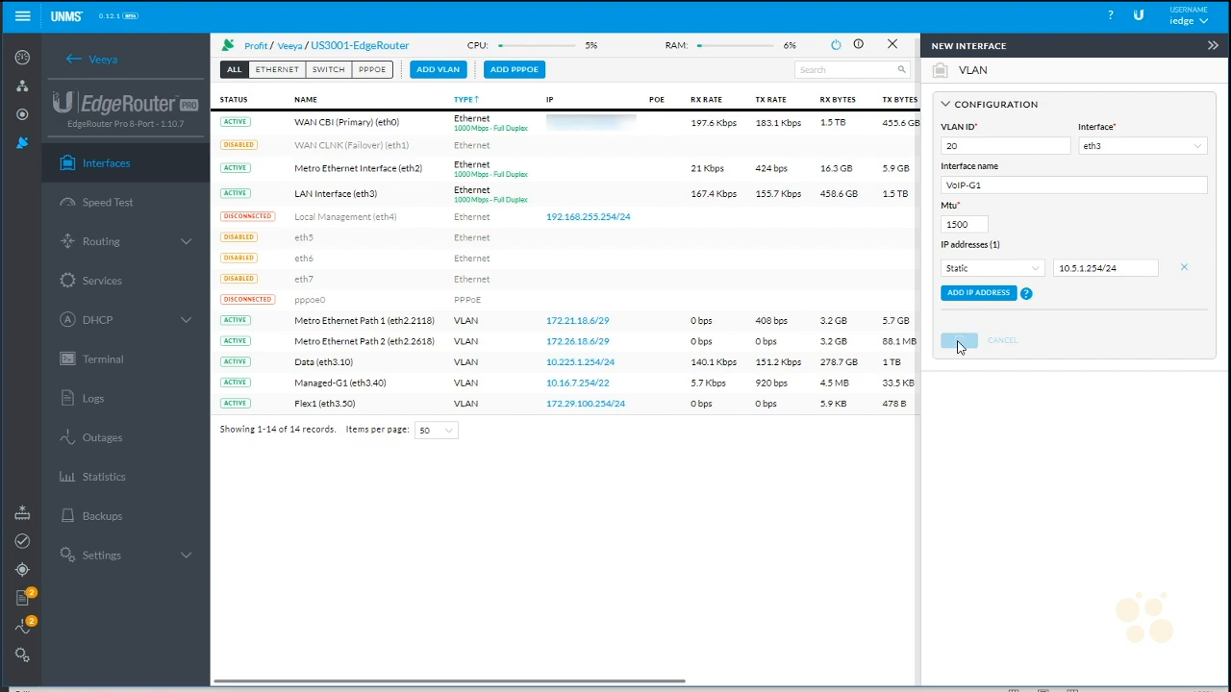
left_click(959, 340)
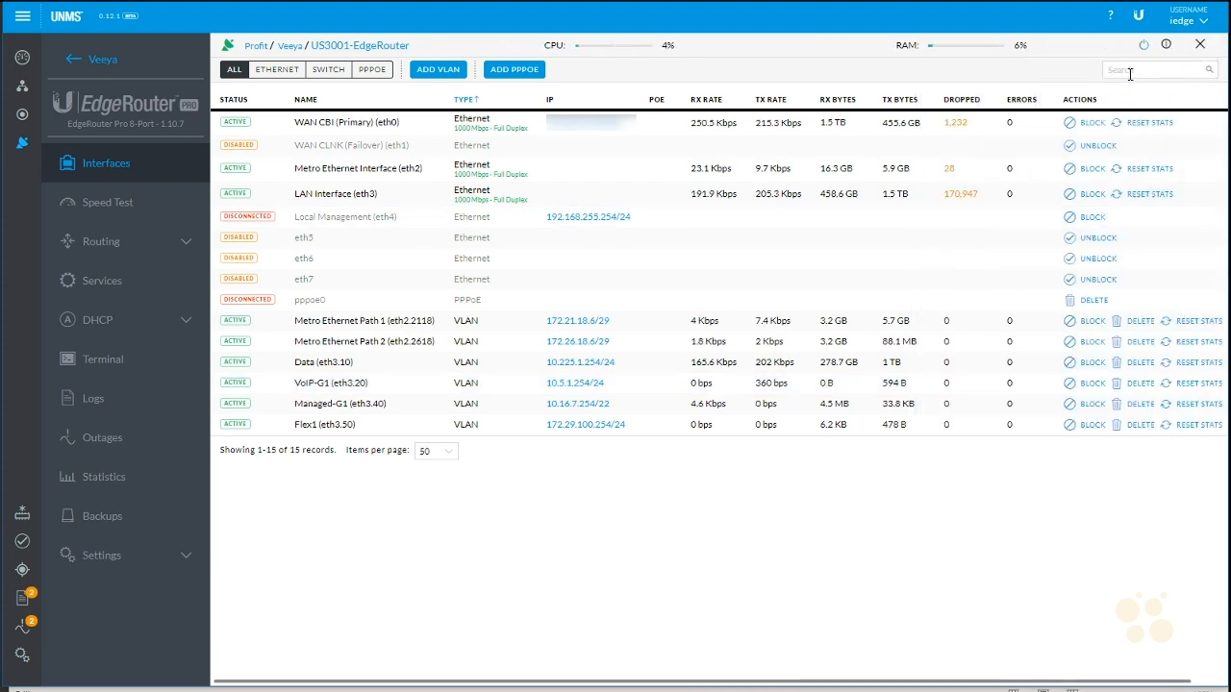
Step: Add the Guest VLAN 30 on eth3 with address 172.17.3.254/22
left_click(437, 69)
type("172.17.3.254")
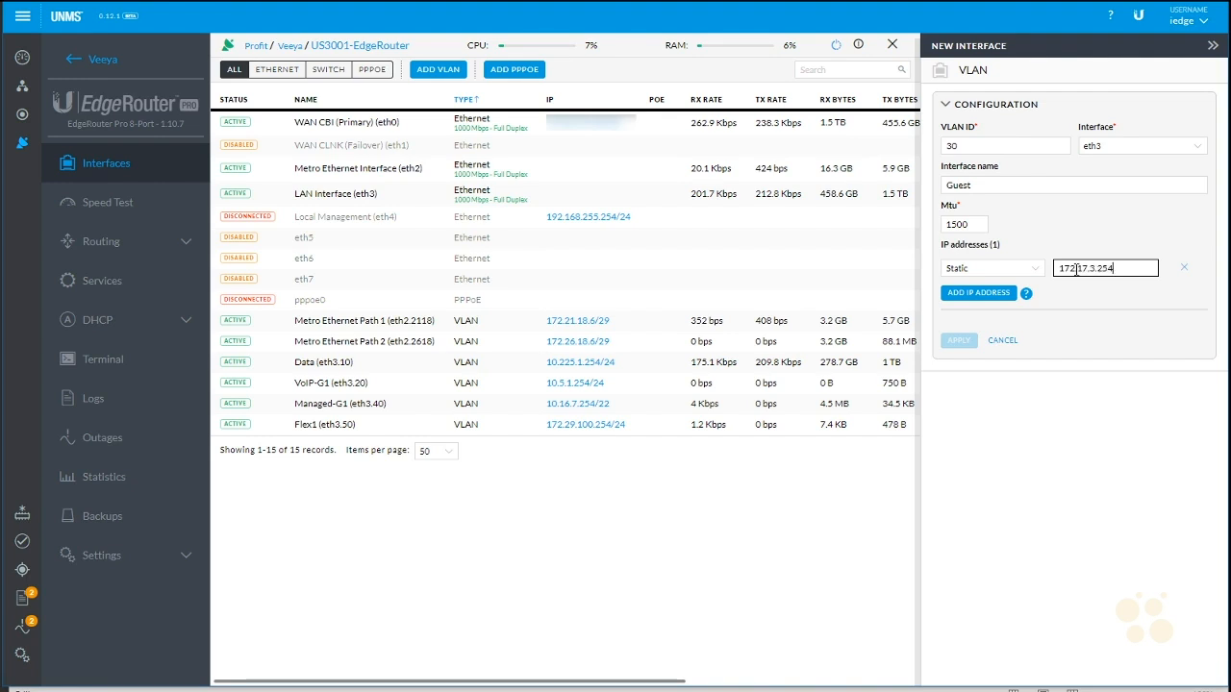
left_click(958, 341)
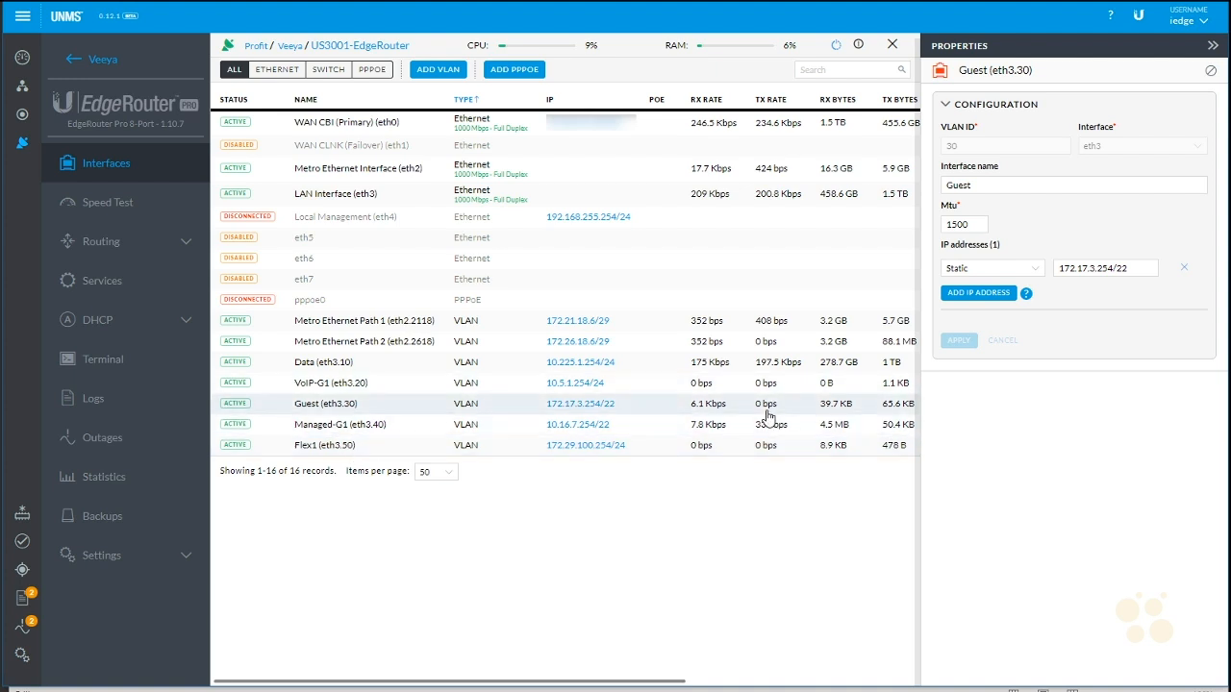
mouse_move(886, 423)
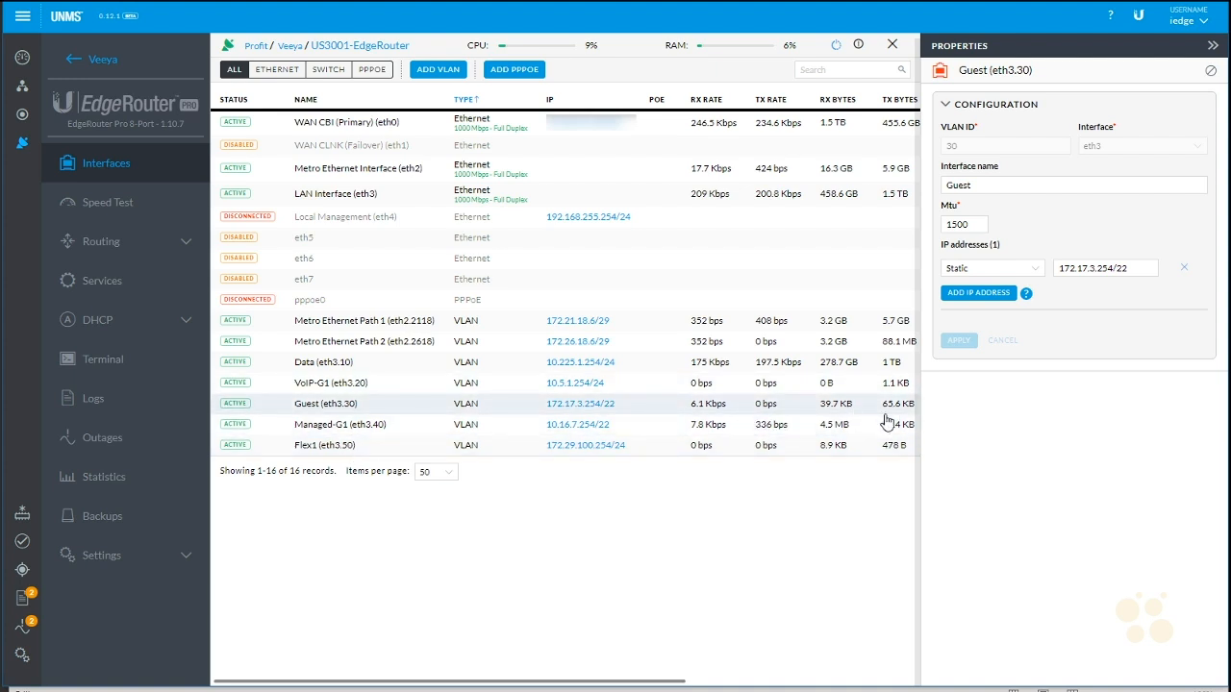
mouse_move(856, 424)
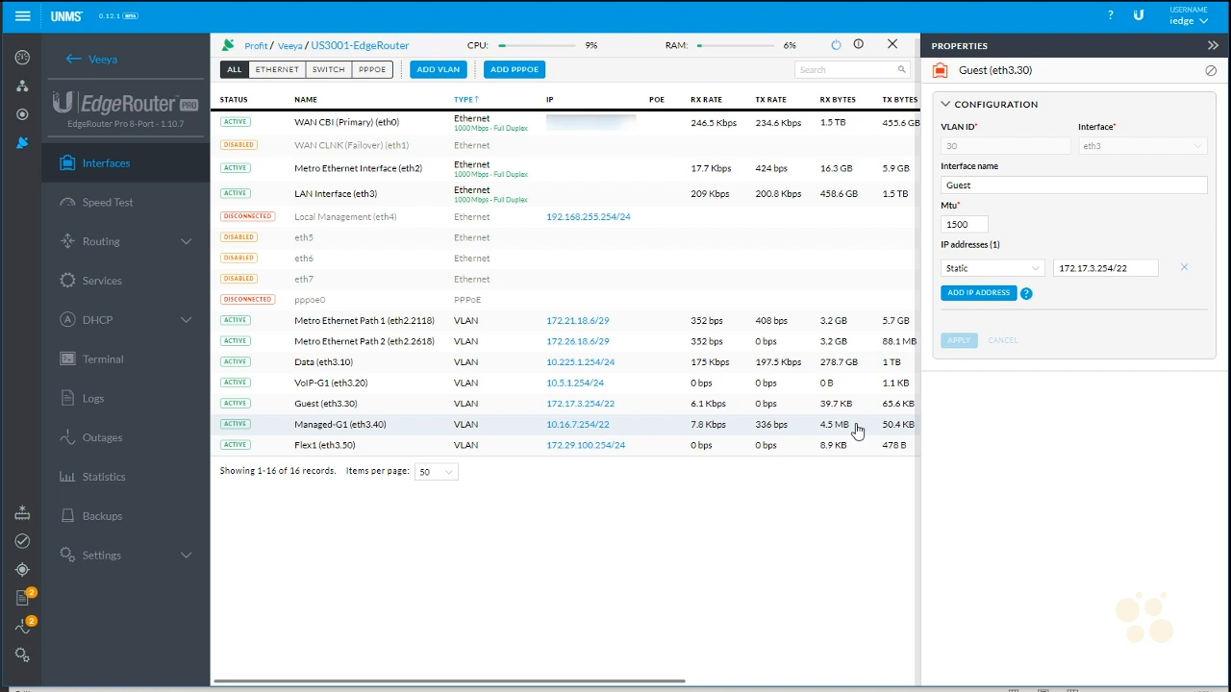